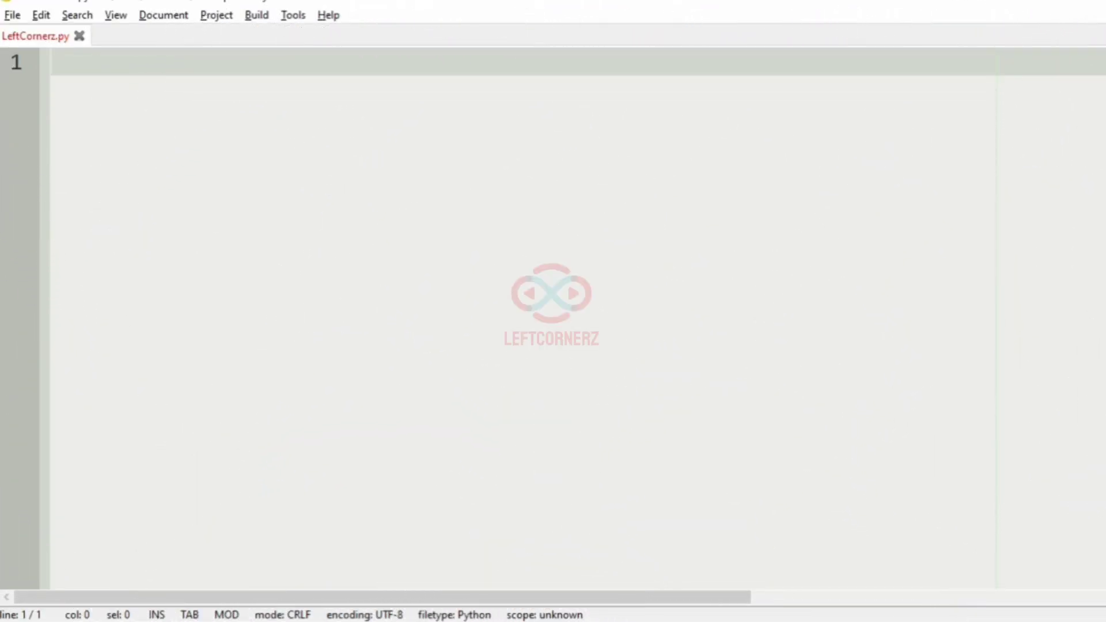
# Step: Type the problem statement: N integers as input, count triplets in strictly decreasing order
pyautogui.write('N Int')
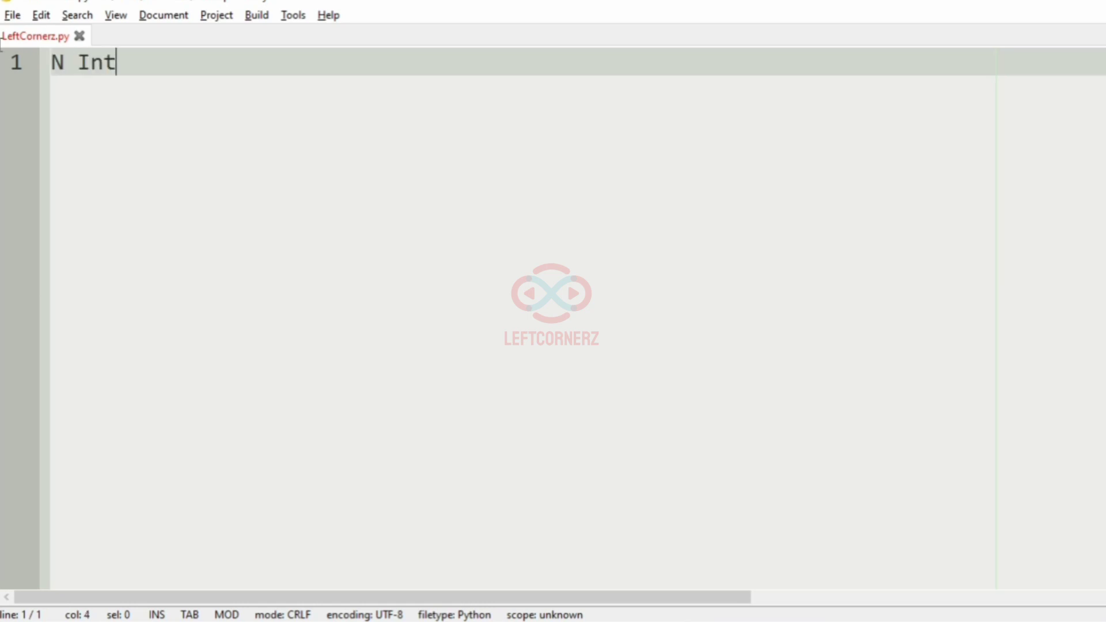
pyautogui.write('egers as input')
pyautogui.write('Pri')
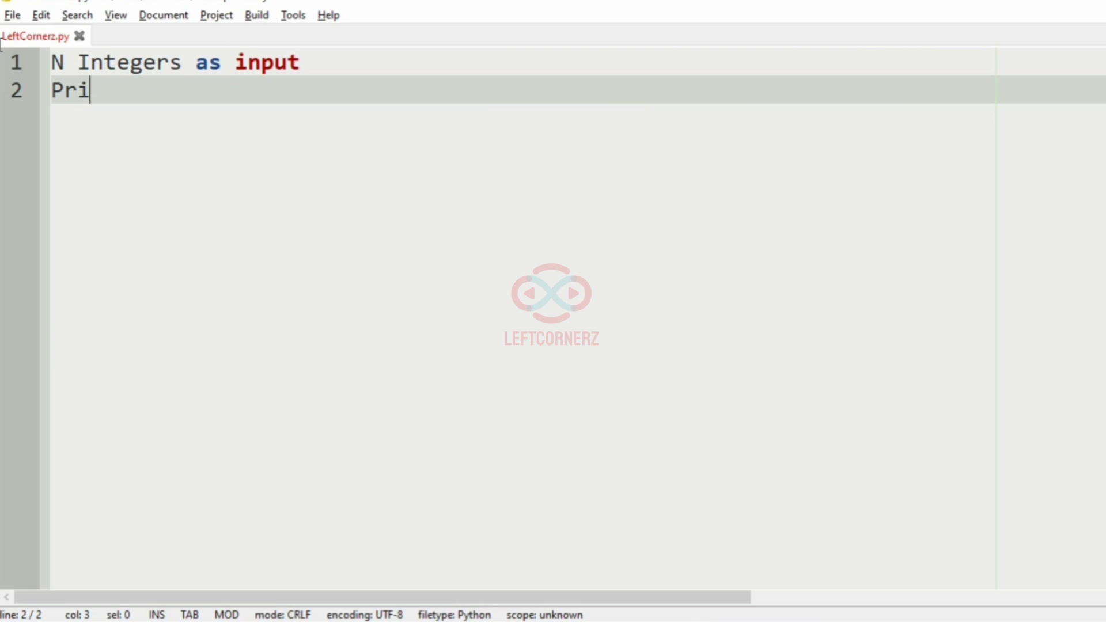
pyautogui.write('nt the count')
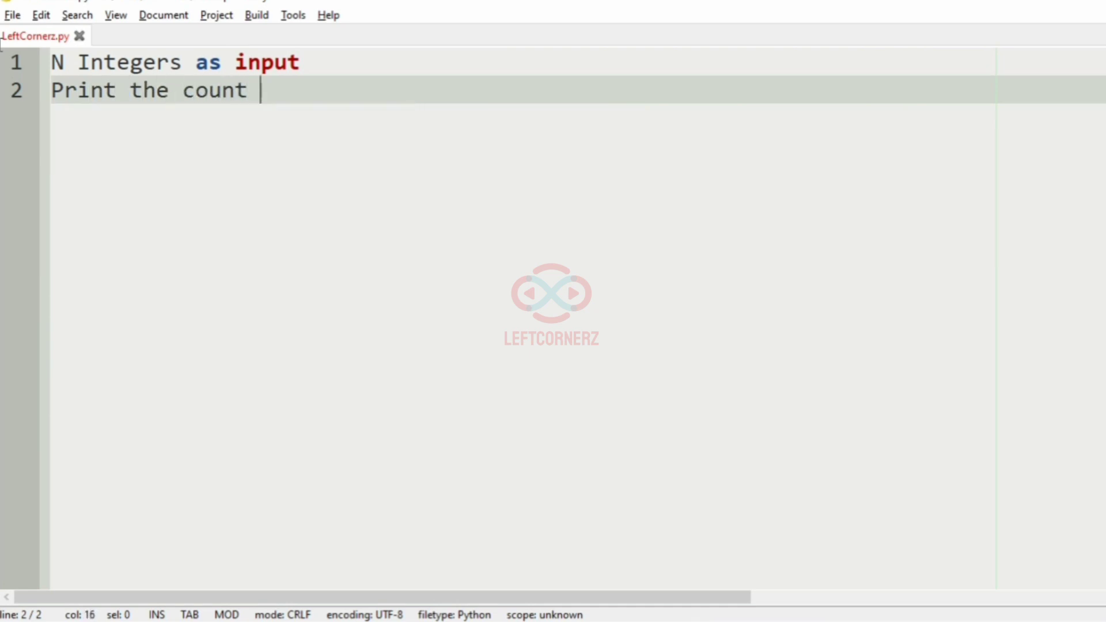
pyautogui.write('of tr')
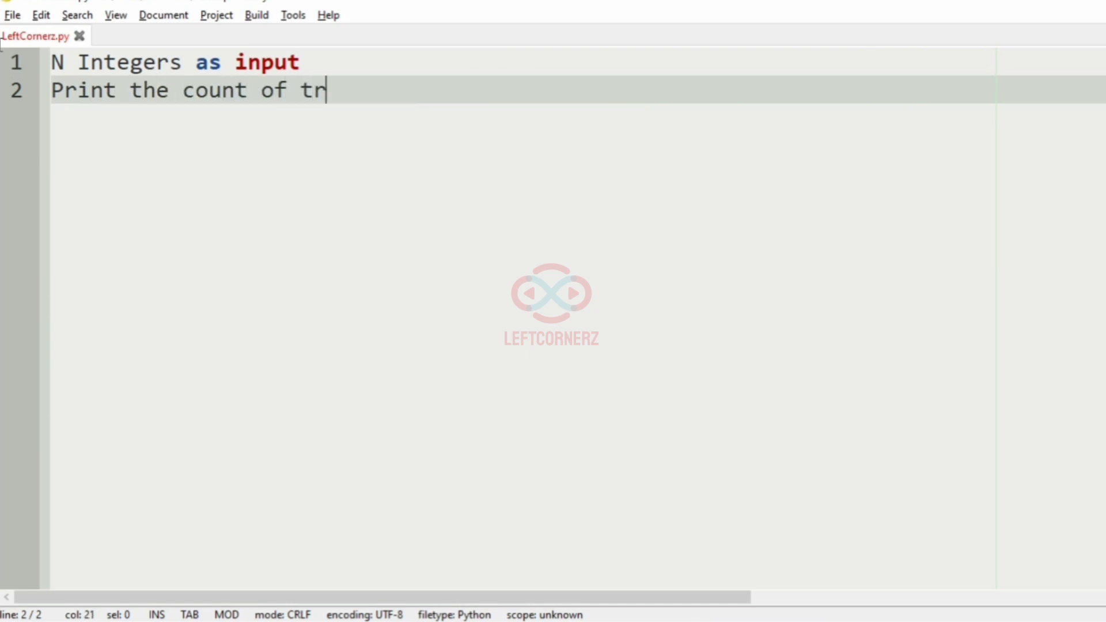
pyautogui.write('iplets w')
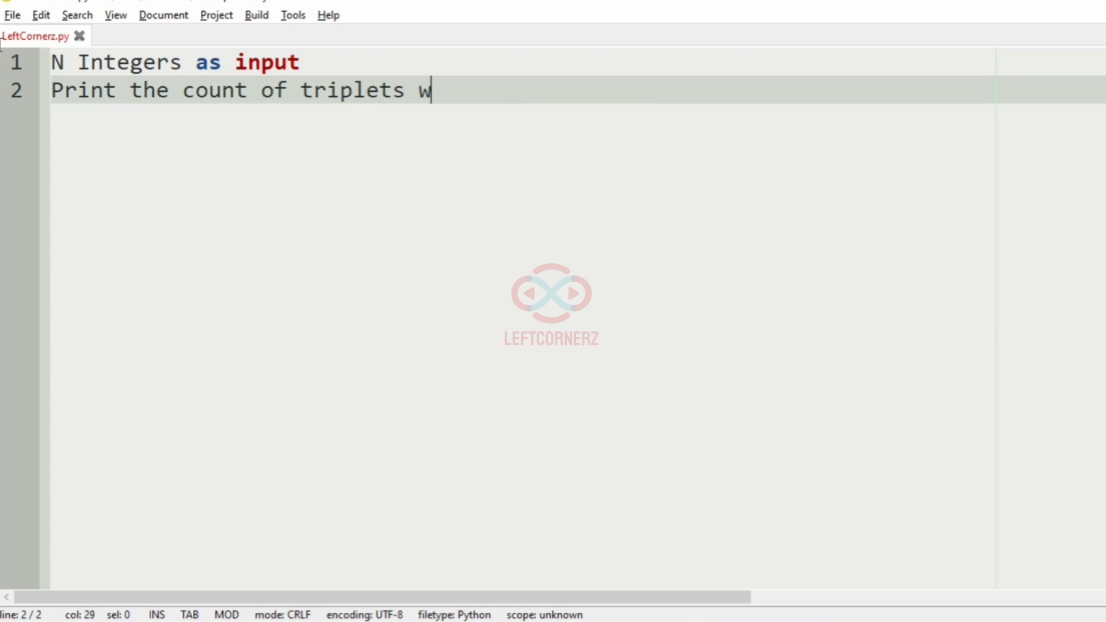
pyautogui.write('here the t')
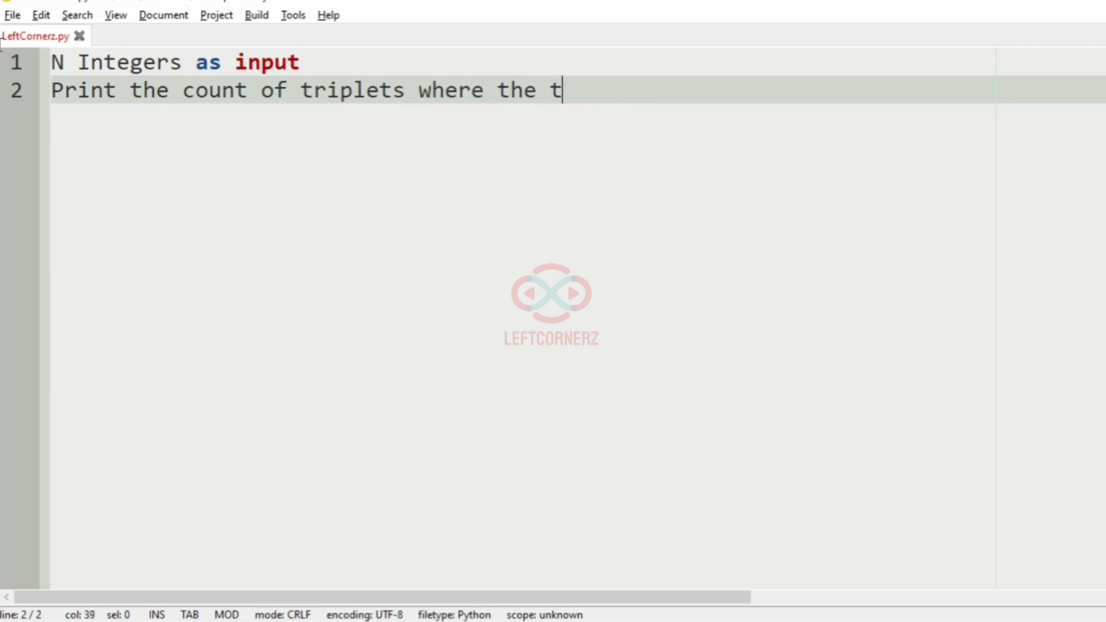
pyautogui.write('hree integer')
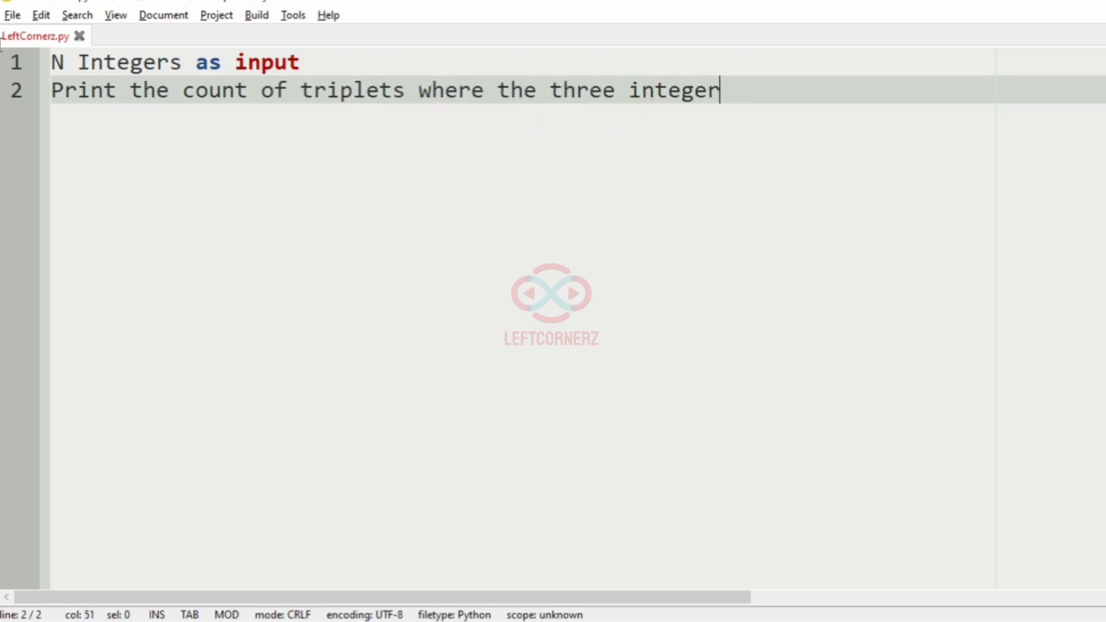
pyautogui.write('s')
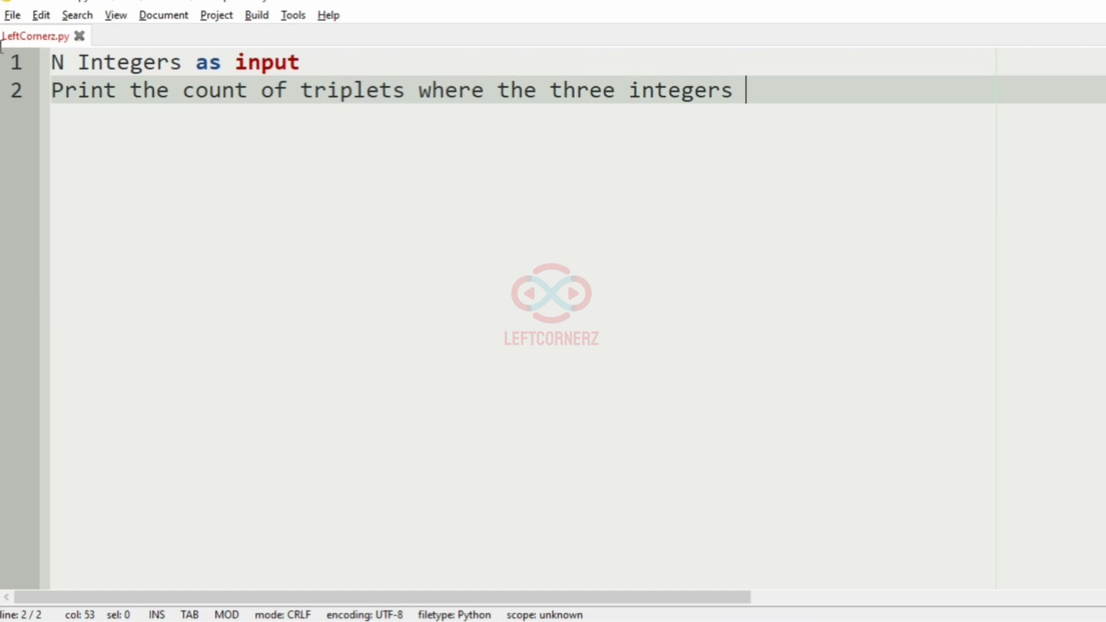
pyautogui.write('are in stric')
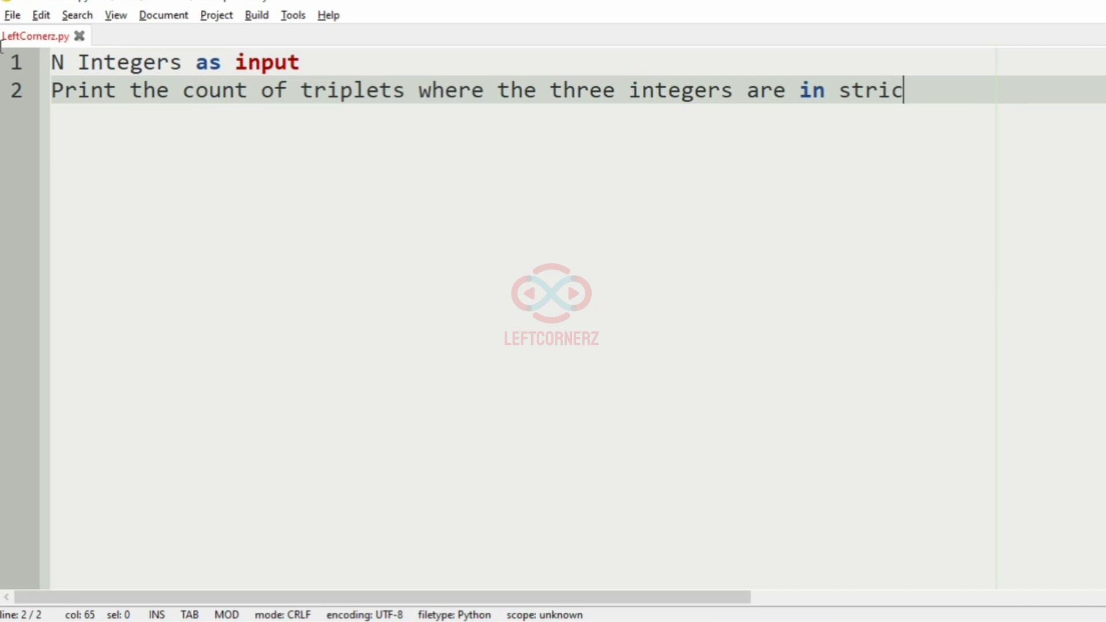
pyautogui.write('t')
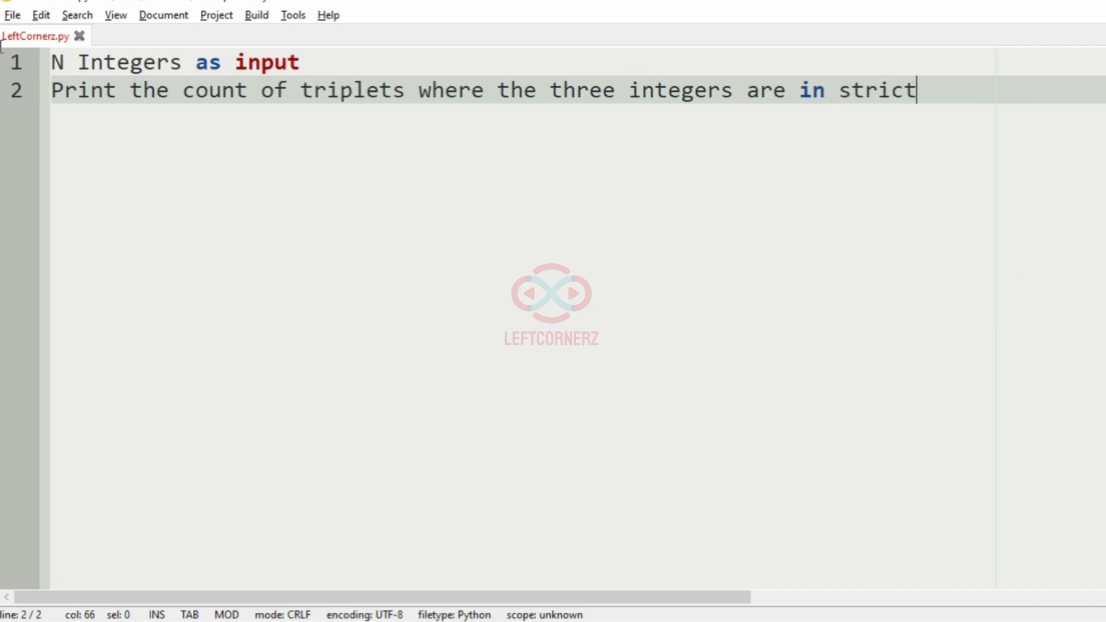
pyautogui.write('ly')
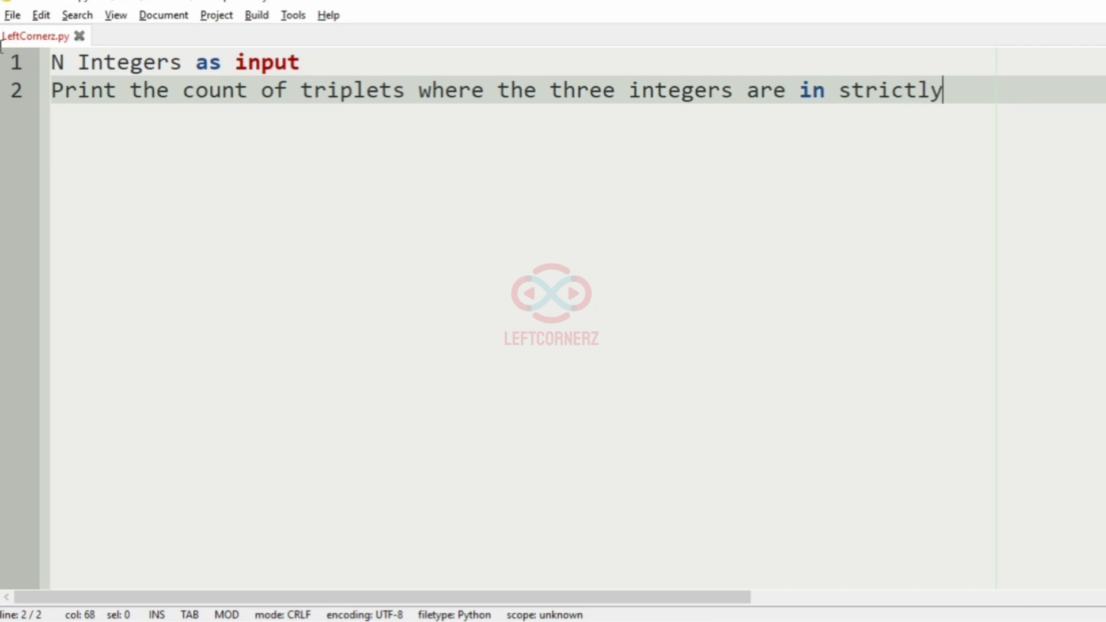
pyautogui.write('decreasing orde')
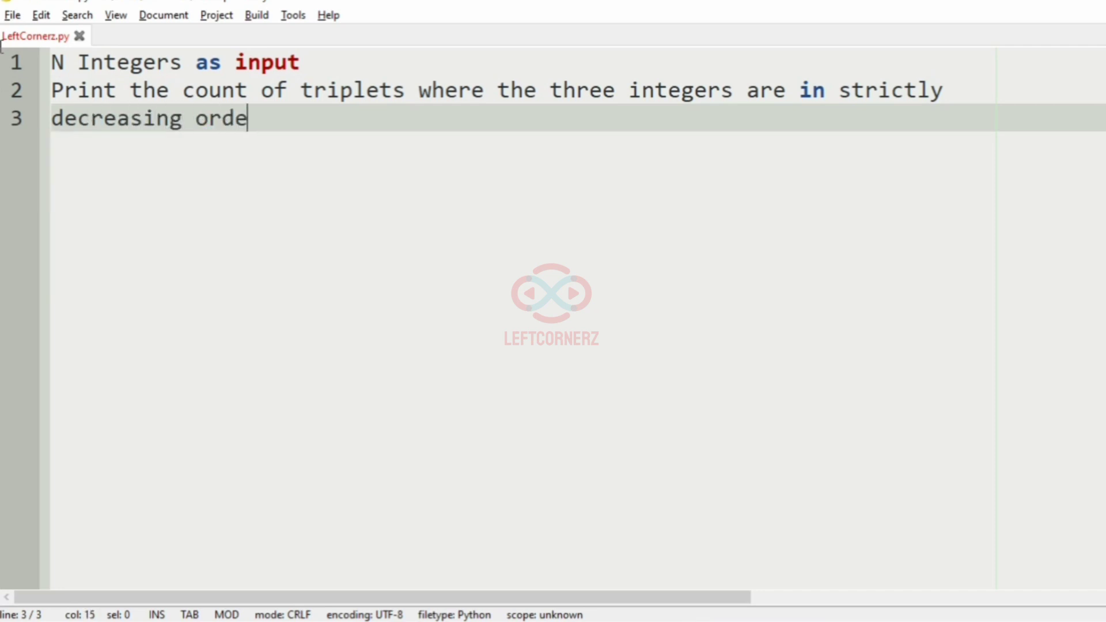
pyautogui.write('r')
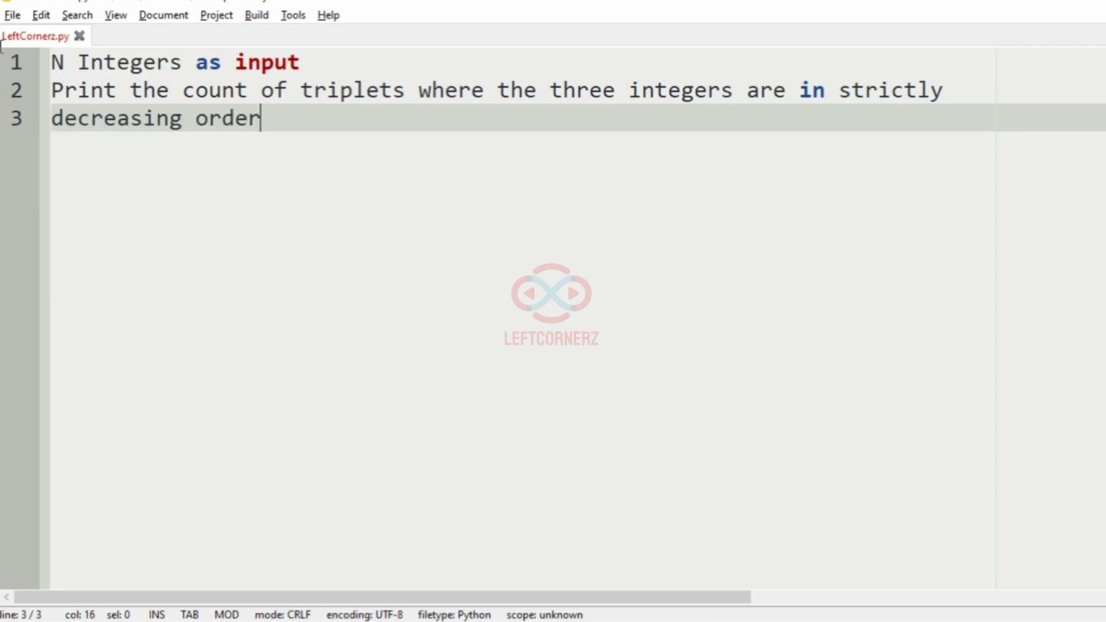
# Step: Add a note that triplets must keep the input order, plus a blank line after line 1
pyautogui.press('enter')
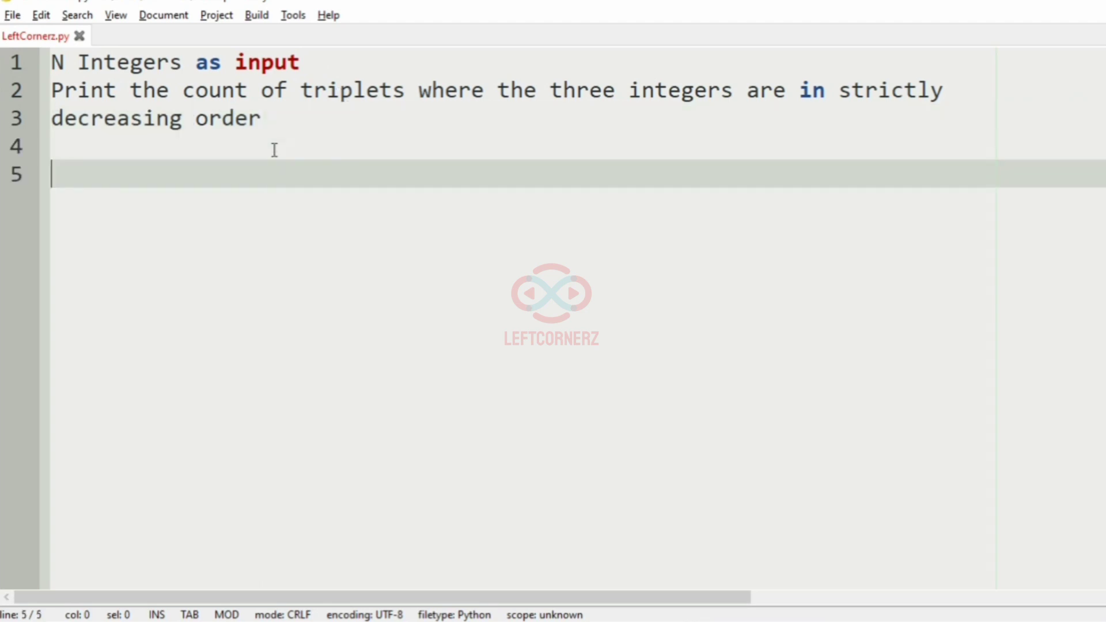
pyautogui.write('The')
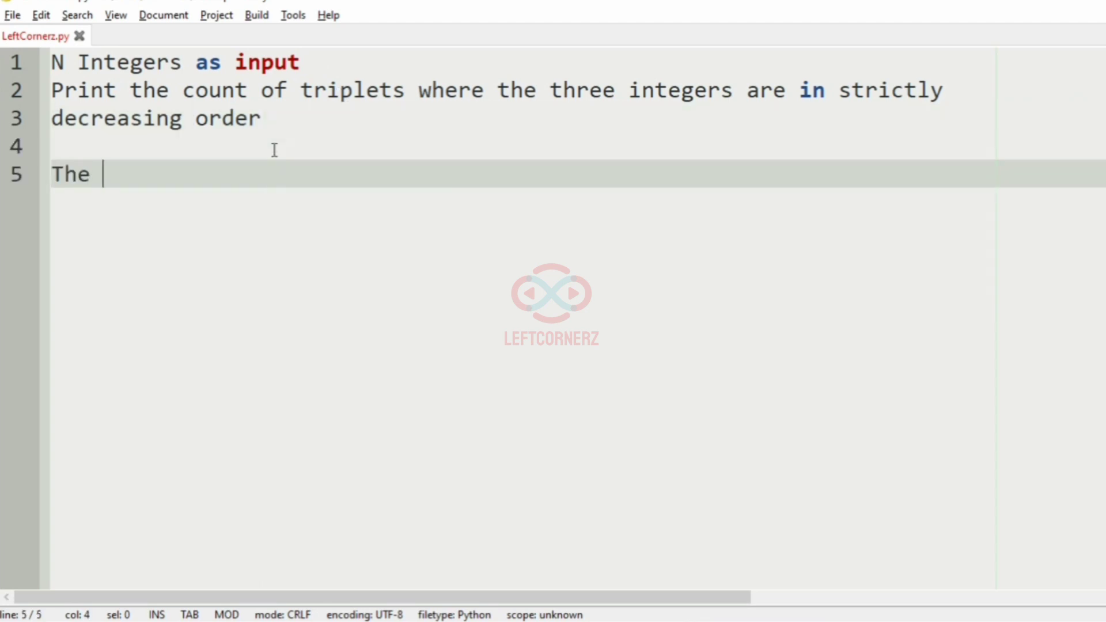
pyautogui.write('order of t')
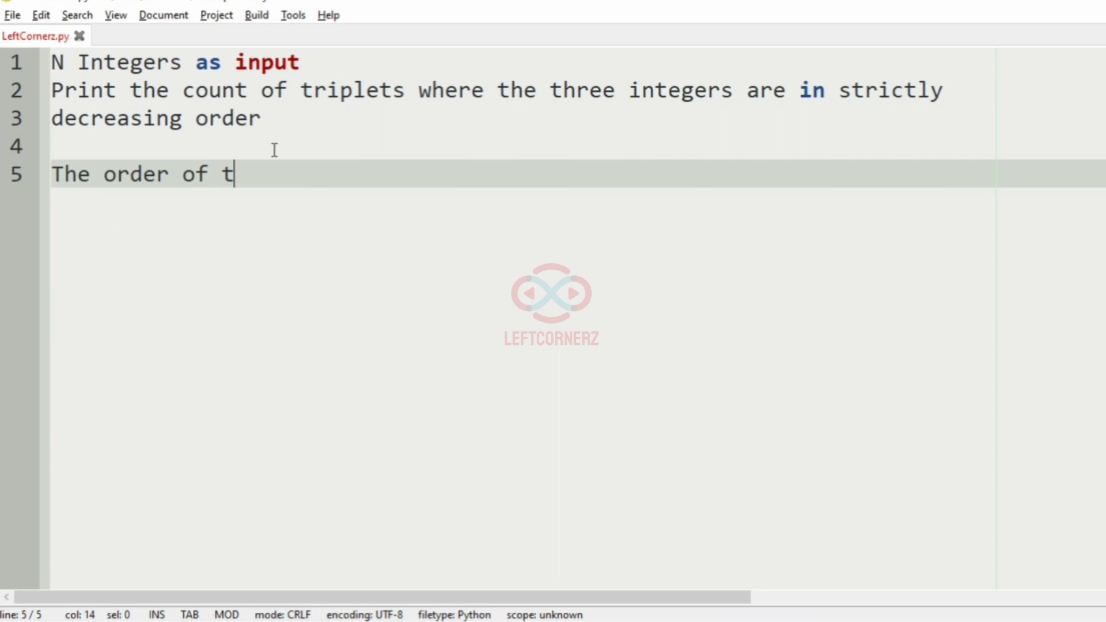
pyautogui.write('riplets')
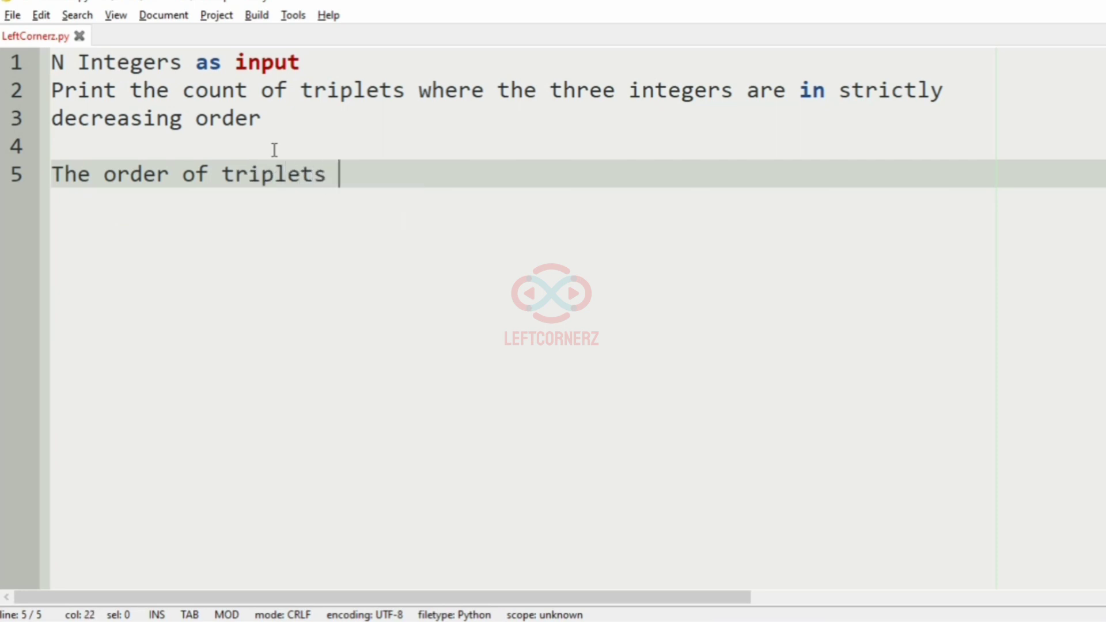
pyautogui.write('must be')
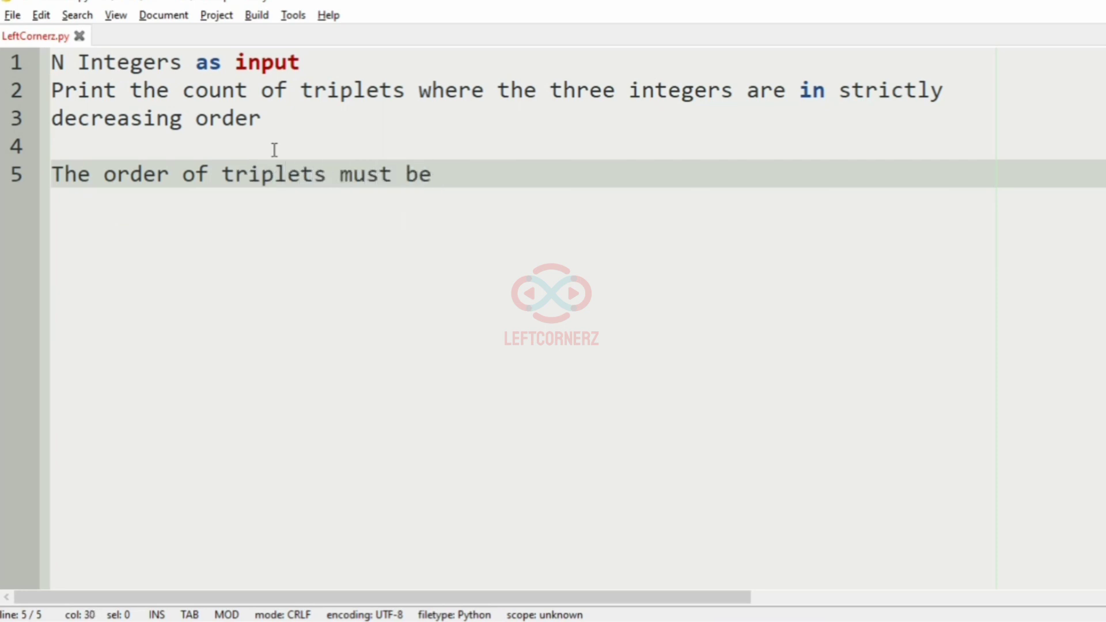
pyautogui.write('in the')
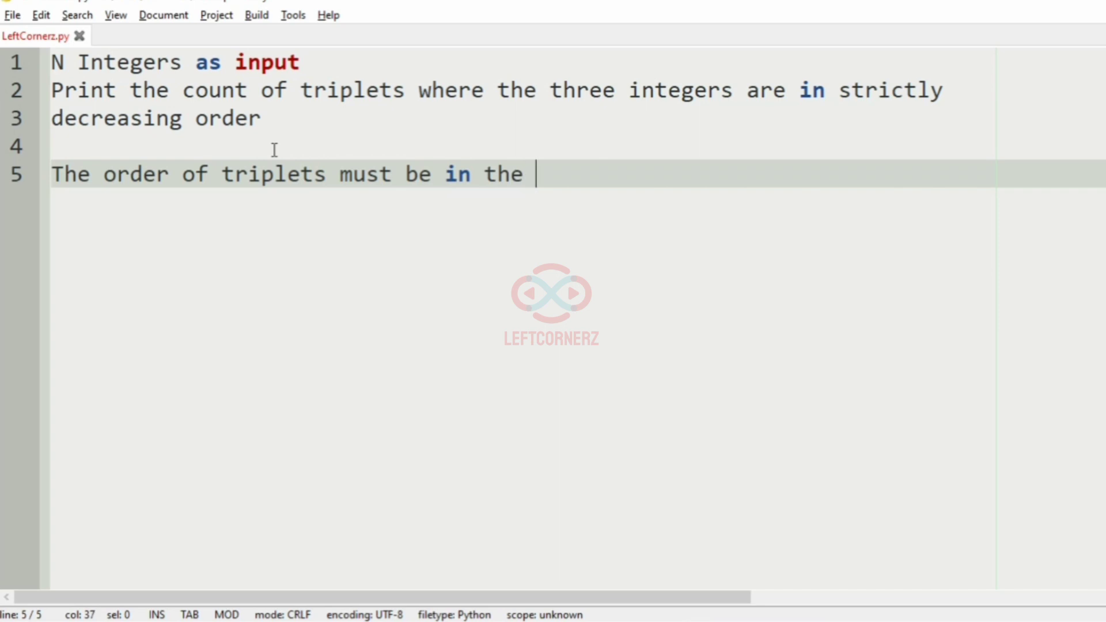
pyautogui.write('same order o')
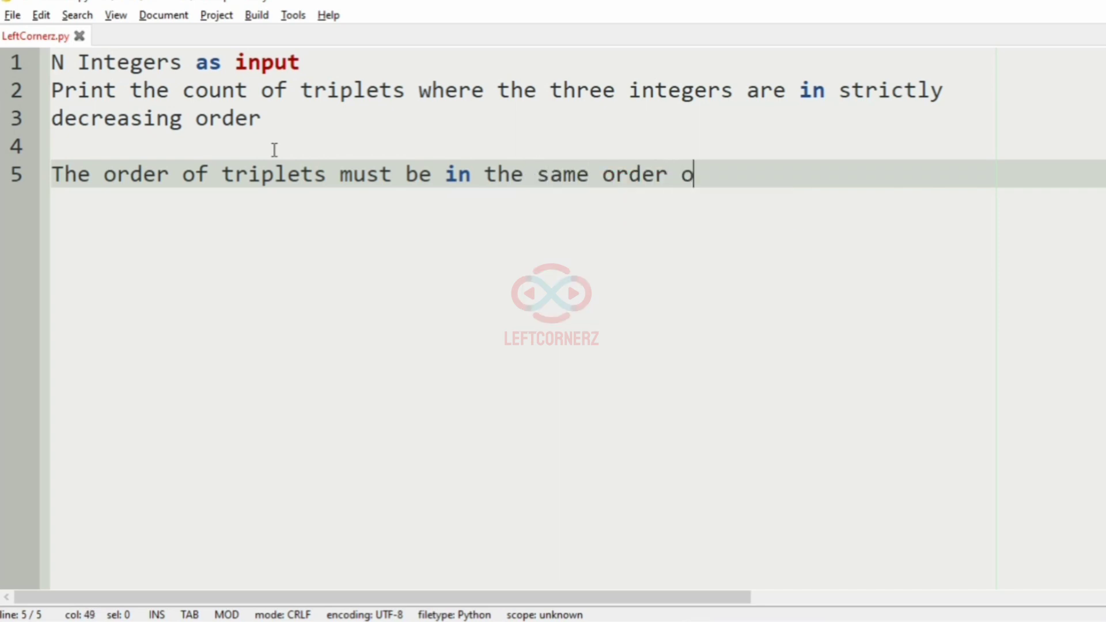
pyautogui.write('f input')
pyautogui.write('Note:')
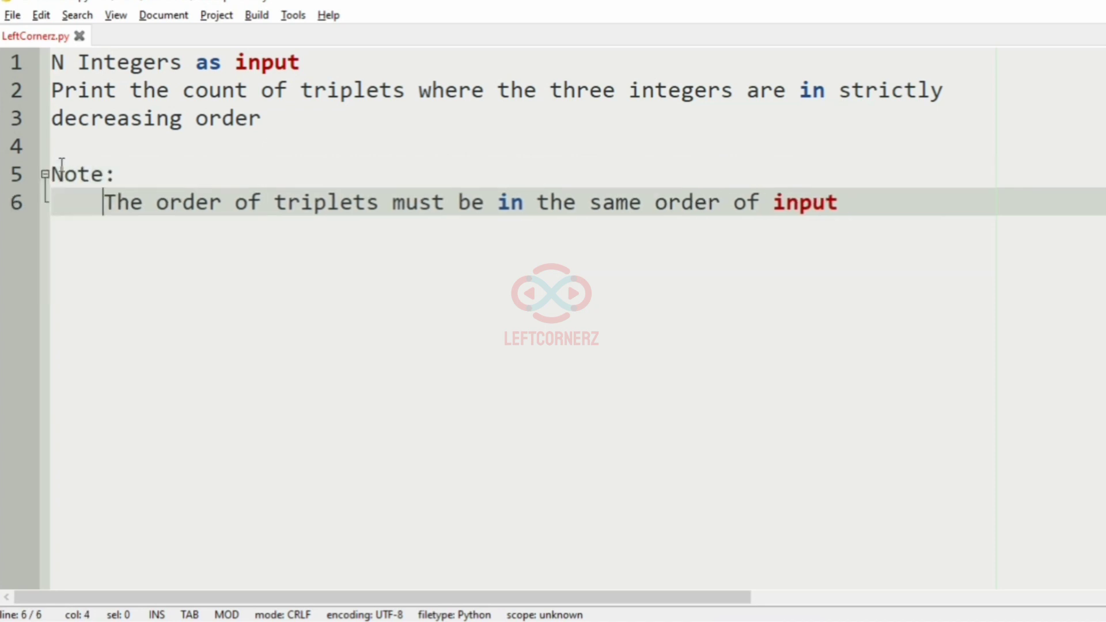
pyautogui.press('Return')
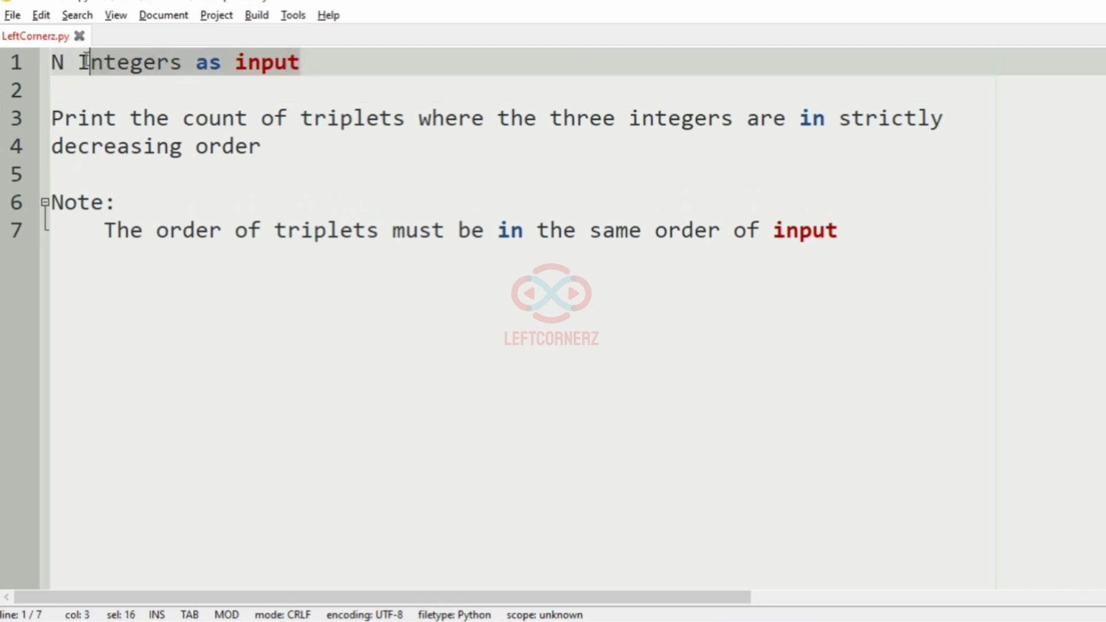
# Step: Enter the sample input 5 and 7 2 8 3 1 below the note
pyautogui.click(57, 117)
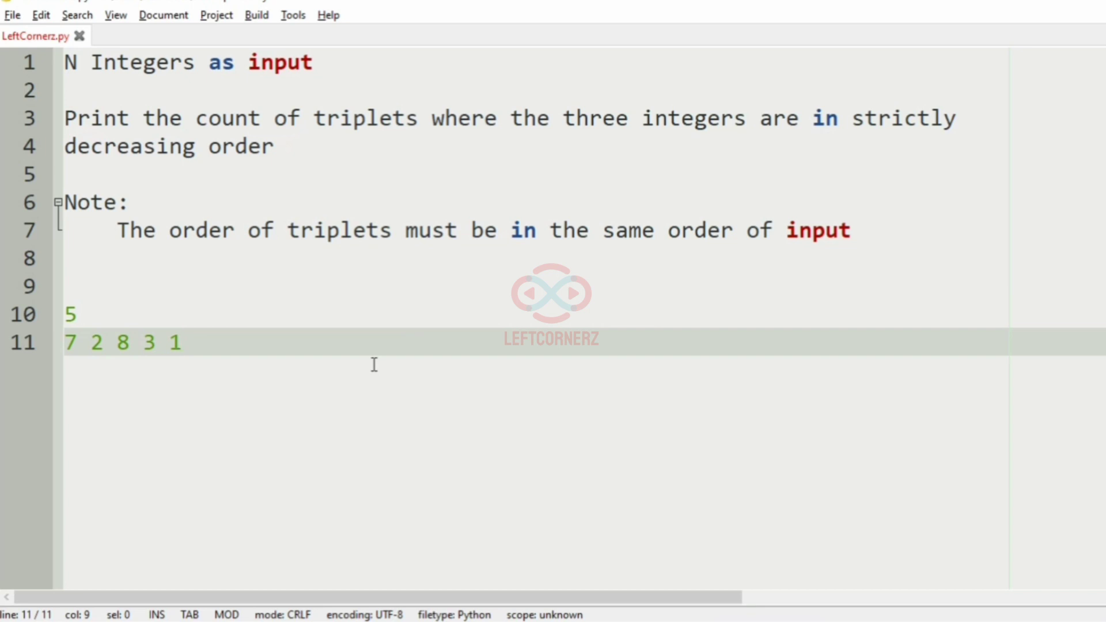
pyautogui.press('enter')
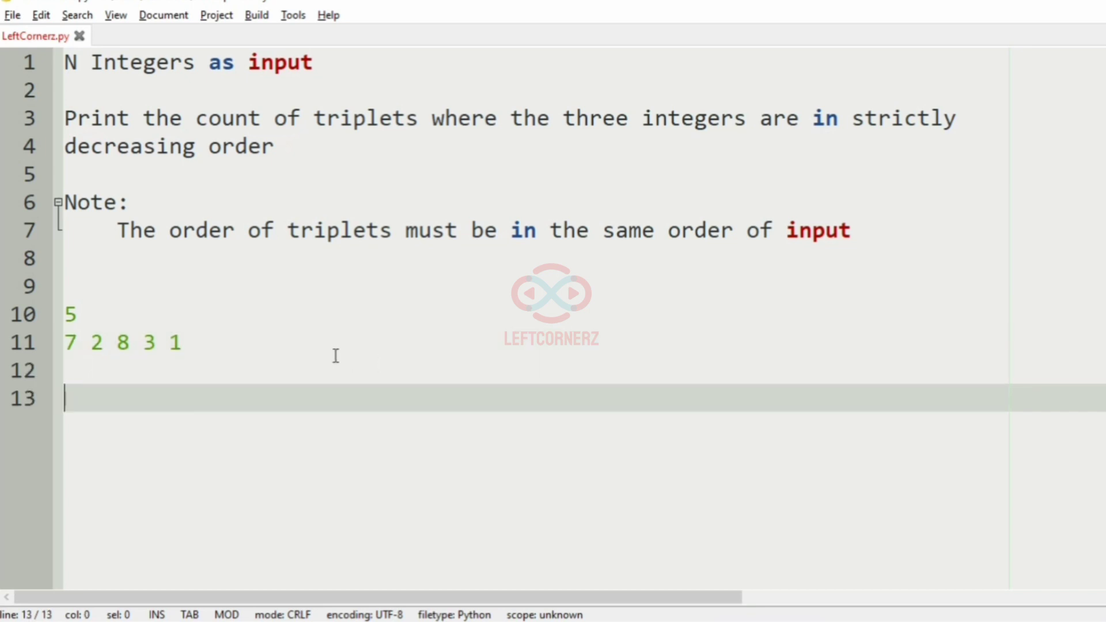
pyautogui.moveTo(103, 407)
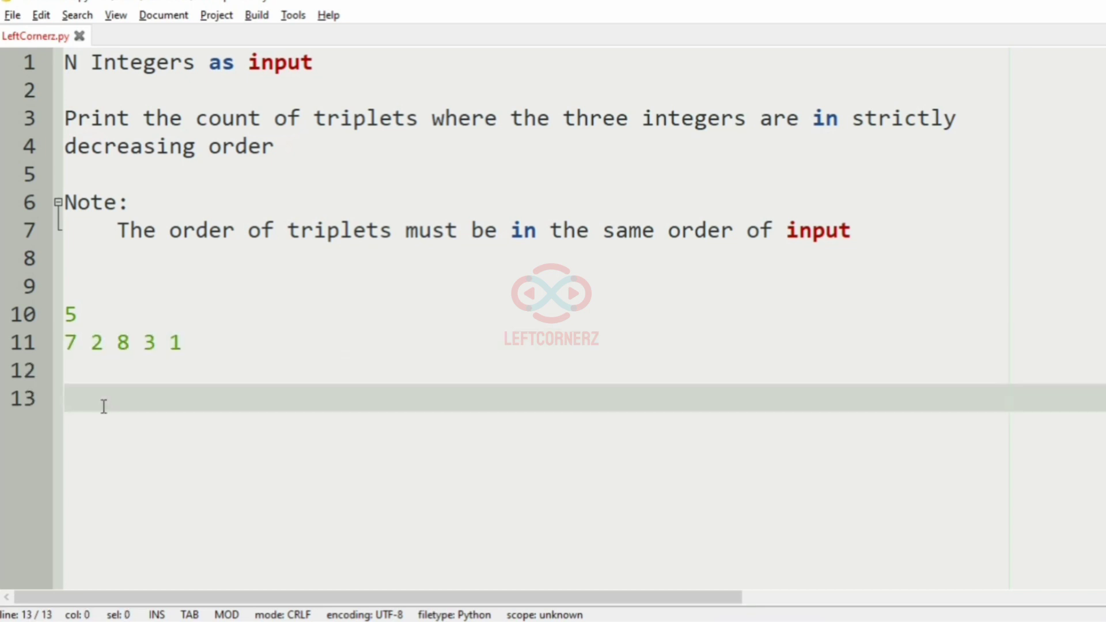
# Step: List the in-order triplets from the sample, e.g. 7 8 3, 7 8 1, 2 8 3, through 8 3 1
pyautogui.write('7 2 8')
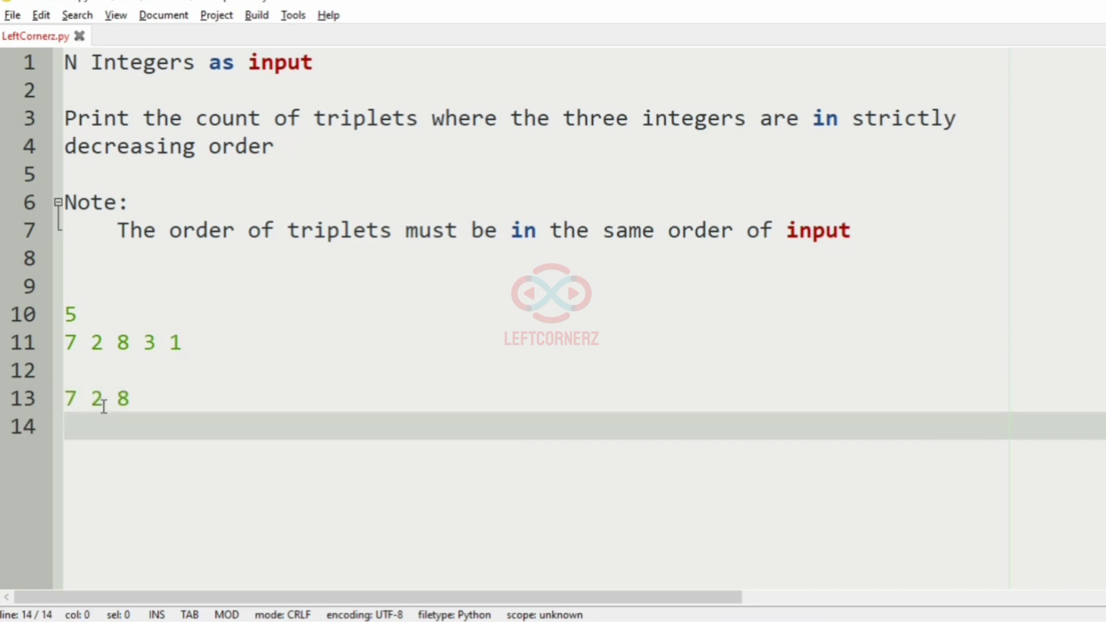
pyautogui.write('7 2 3')
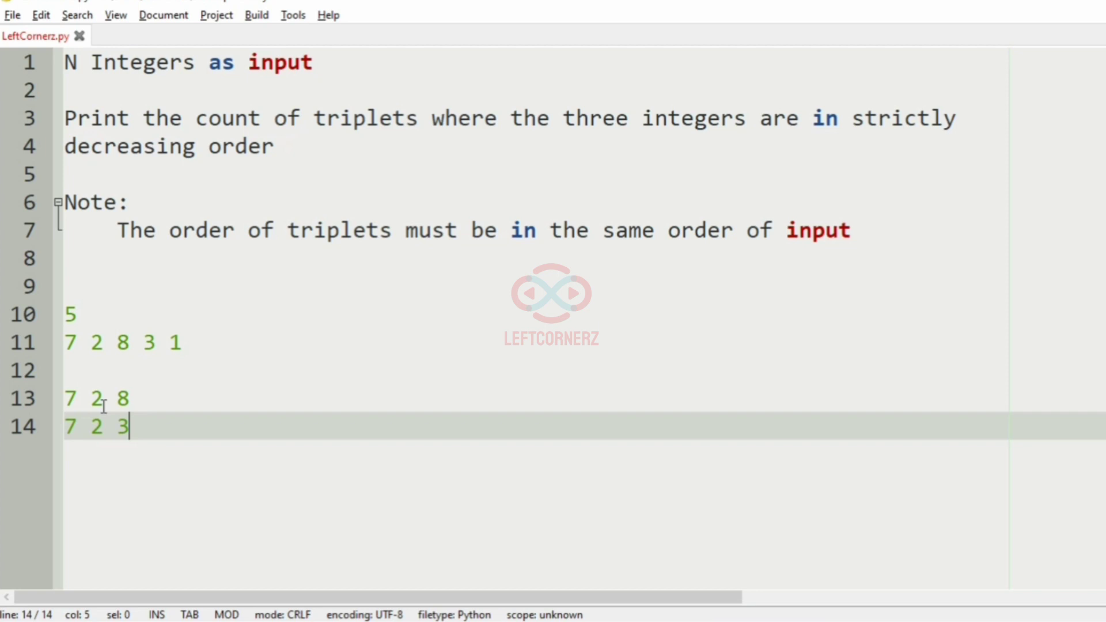
pyautogui.write('7')
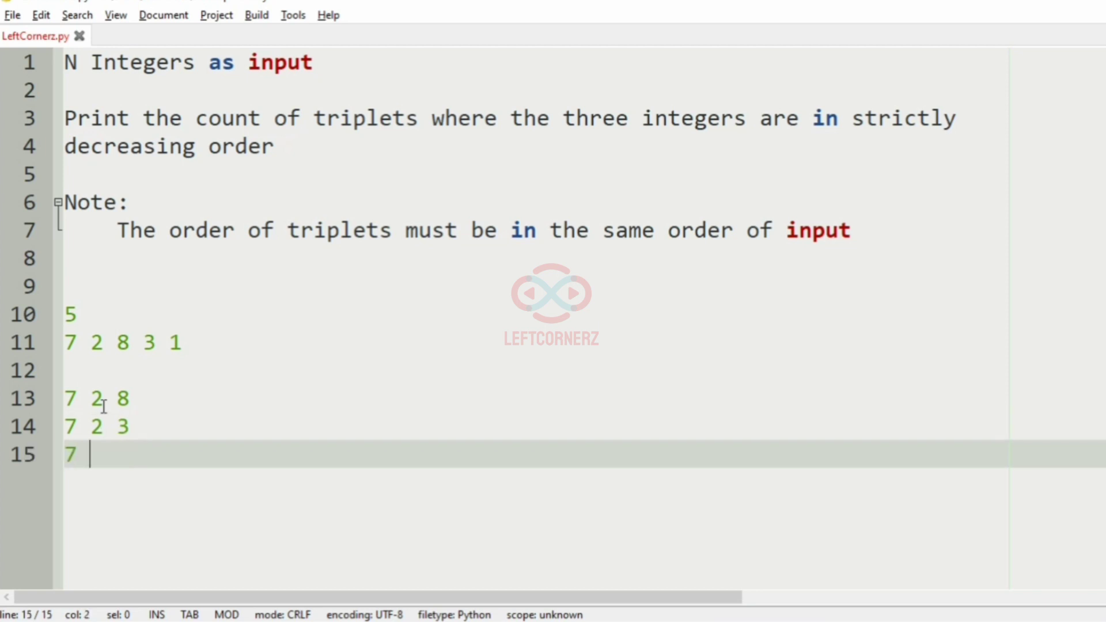
pyautogui.write('2 1')
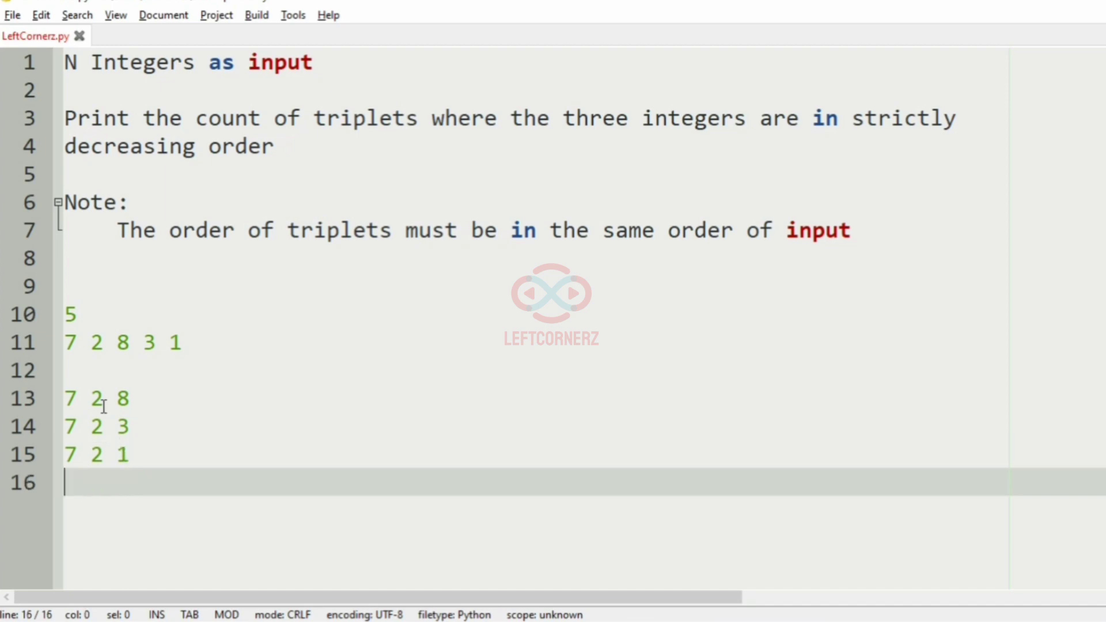
pyautogui.write('7 8')
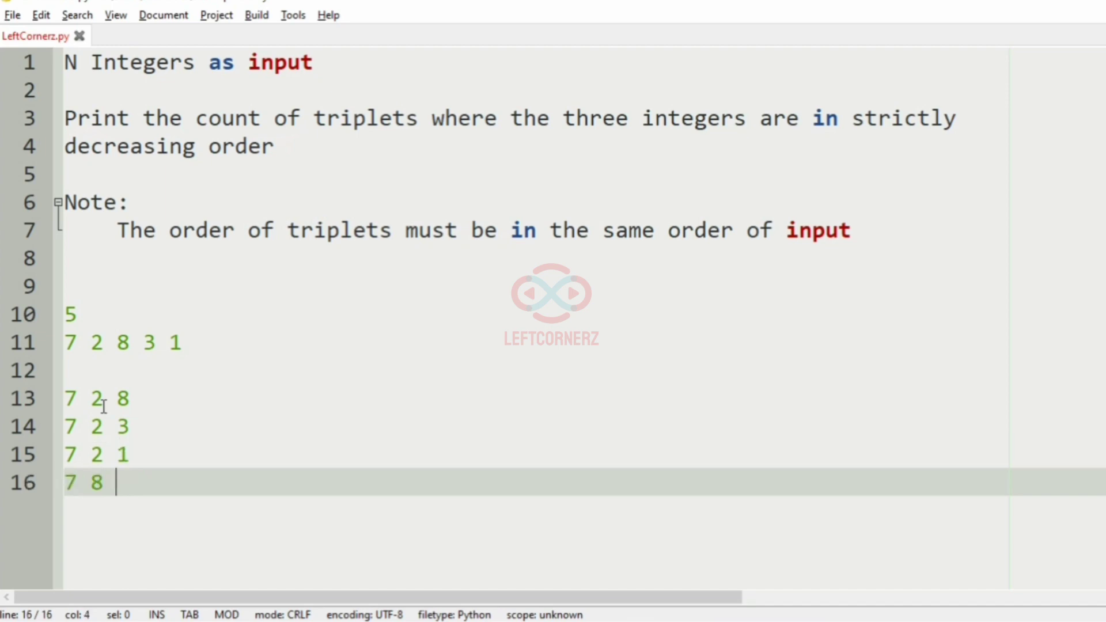
pyautogui.write('3')
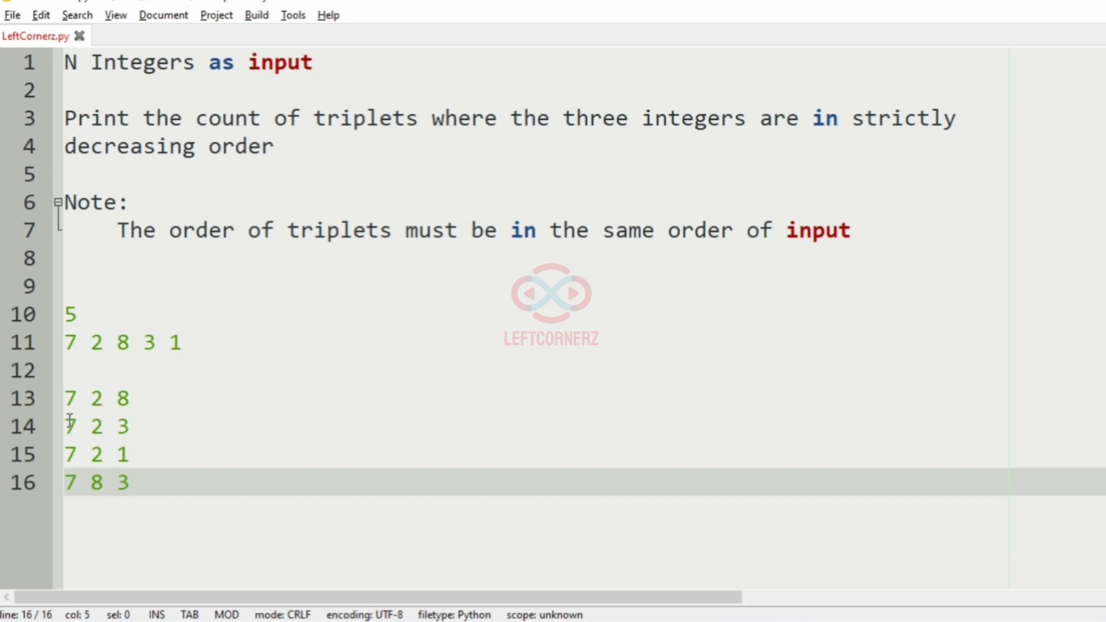
pyautogui.write('7 8')
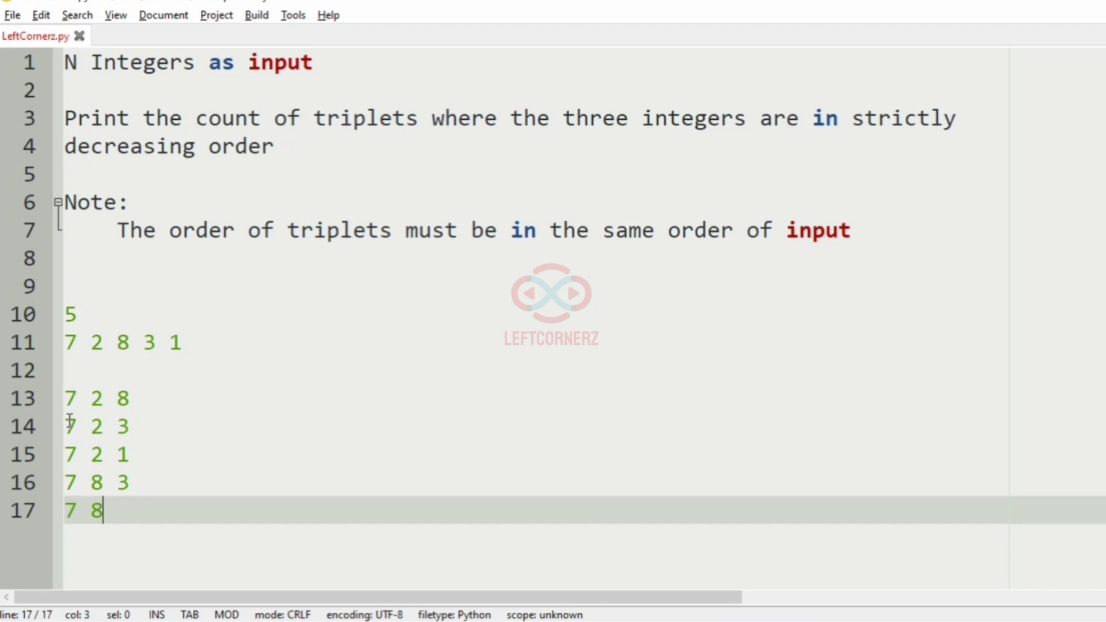
pyautogui.write('1')
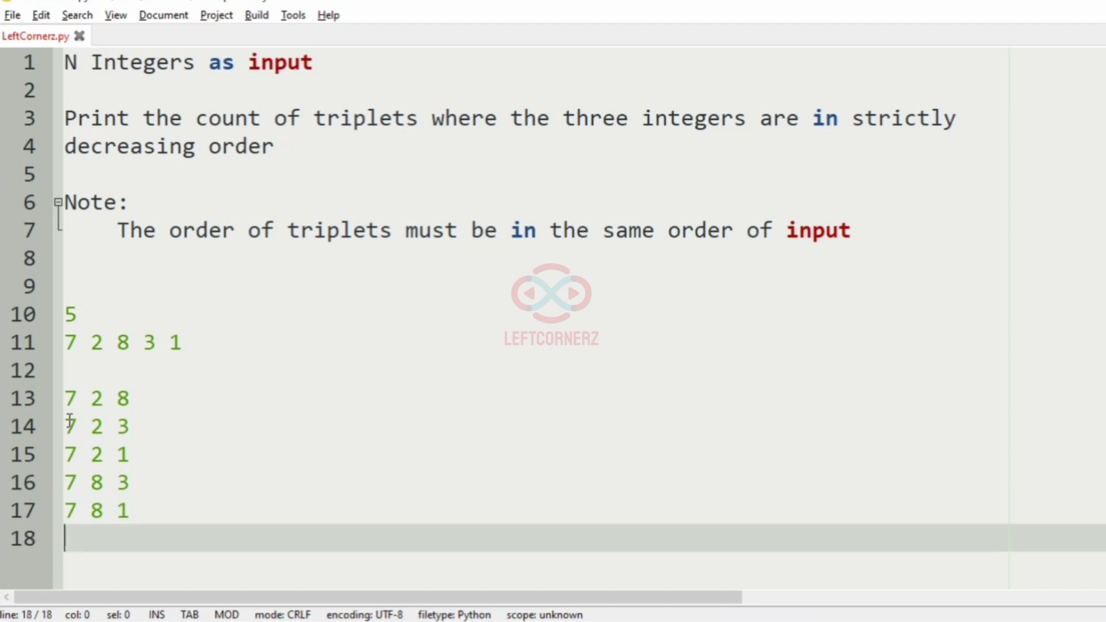
pyautogui.write('2 8')
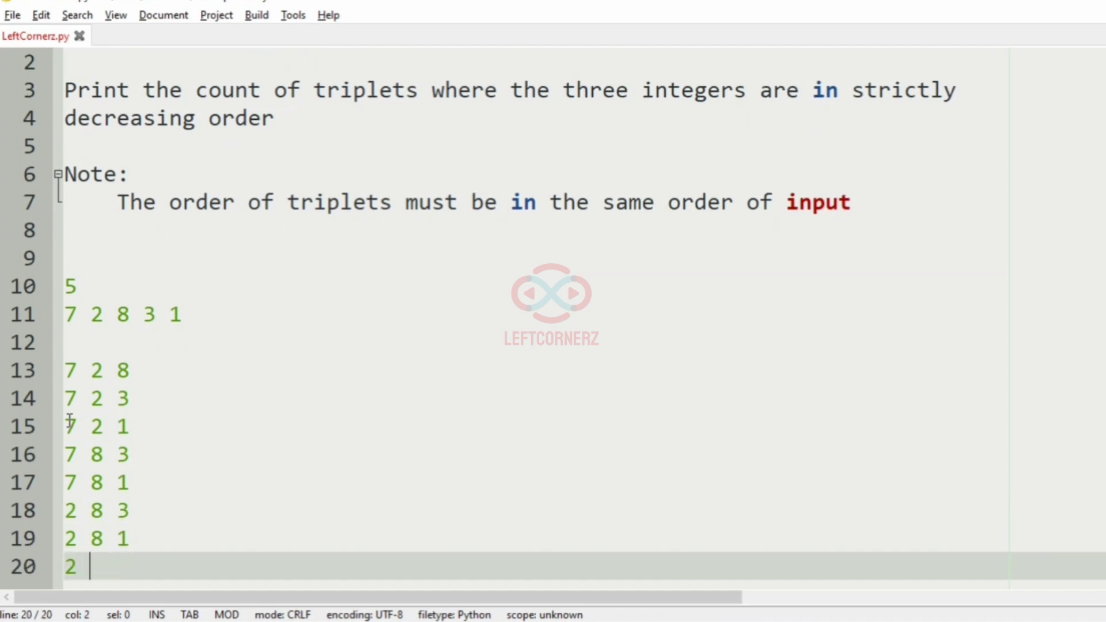
pyautogui.write('3 1')
pyautogui.write('8 3')
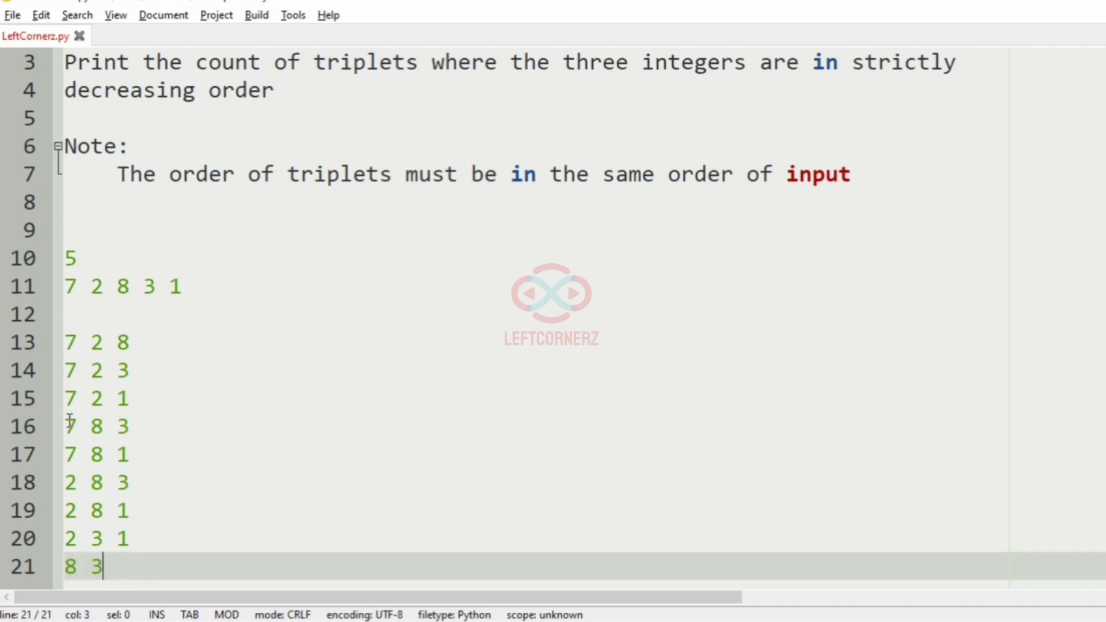
pyautogui.write('1')
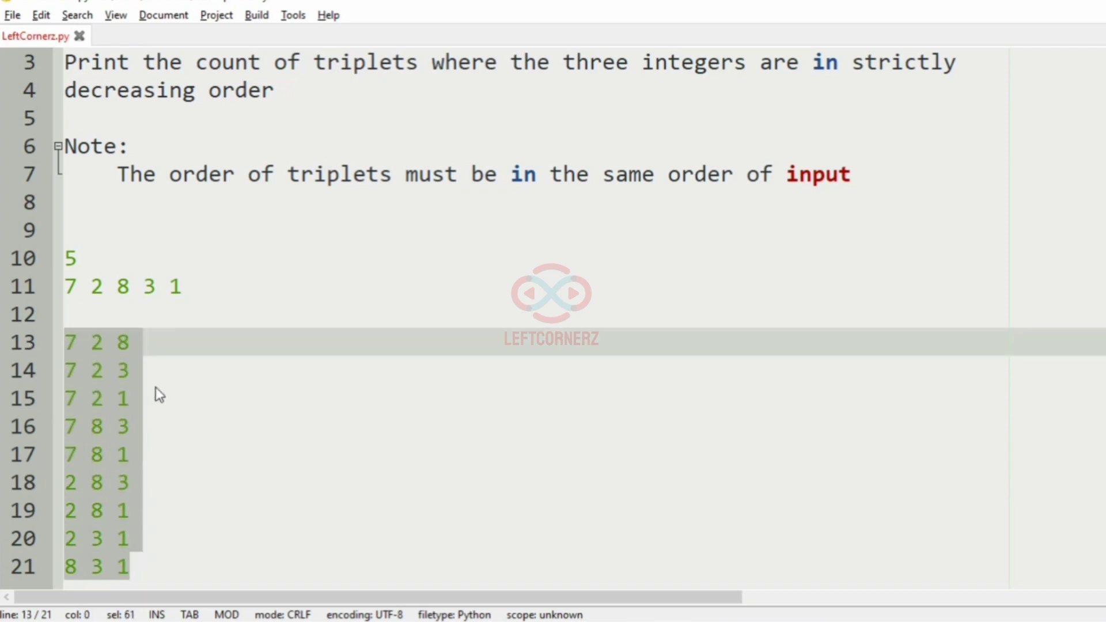
# Step: Mark the triplet 7 2 1 with '-> True'
pyautogui.click(85, 286)
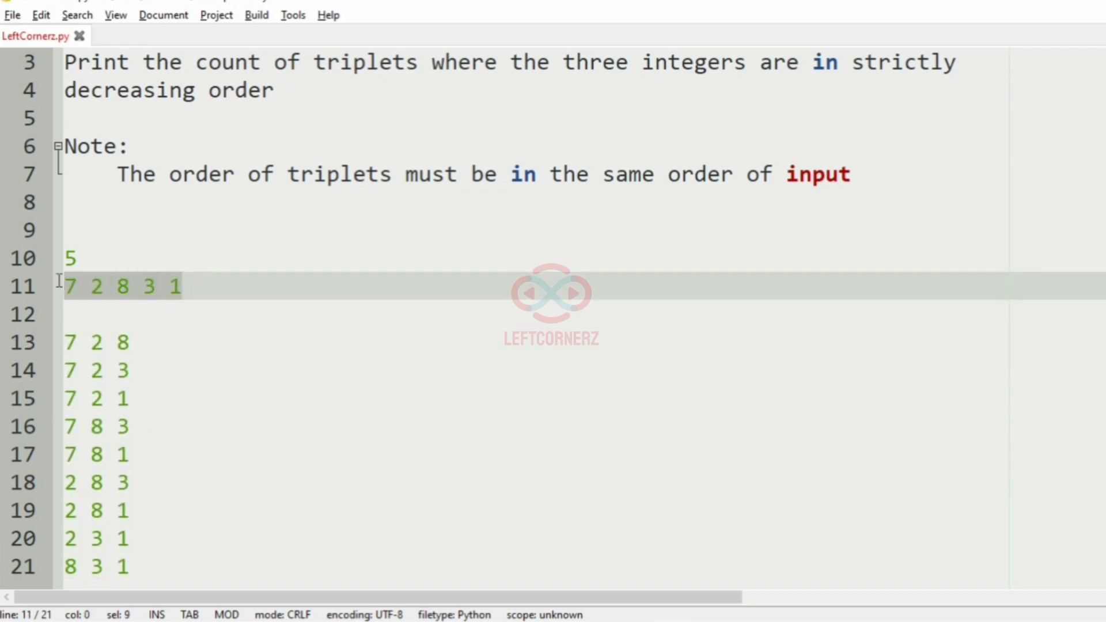
pyautogui.click(130, 342)
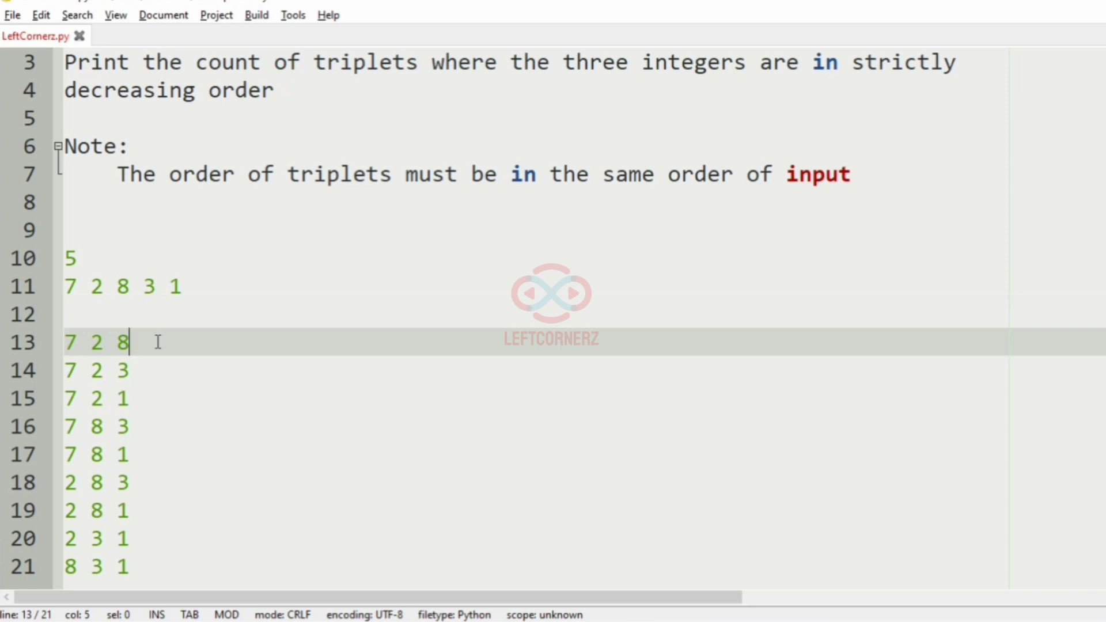
pyautogui.moveTo(159, 395)
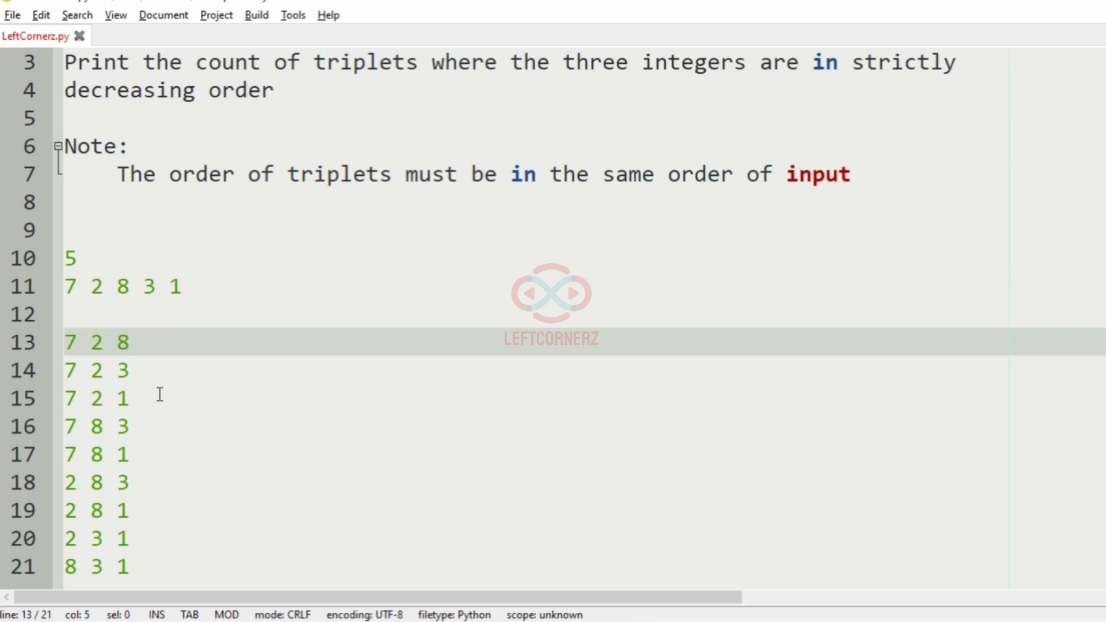
pyautogui.click(129, 342)
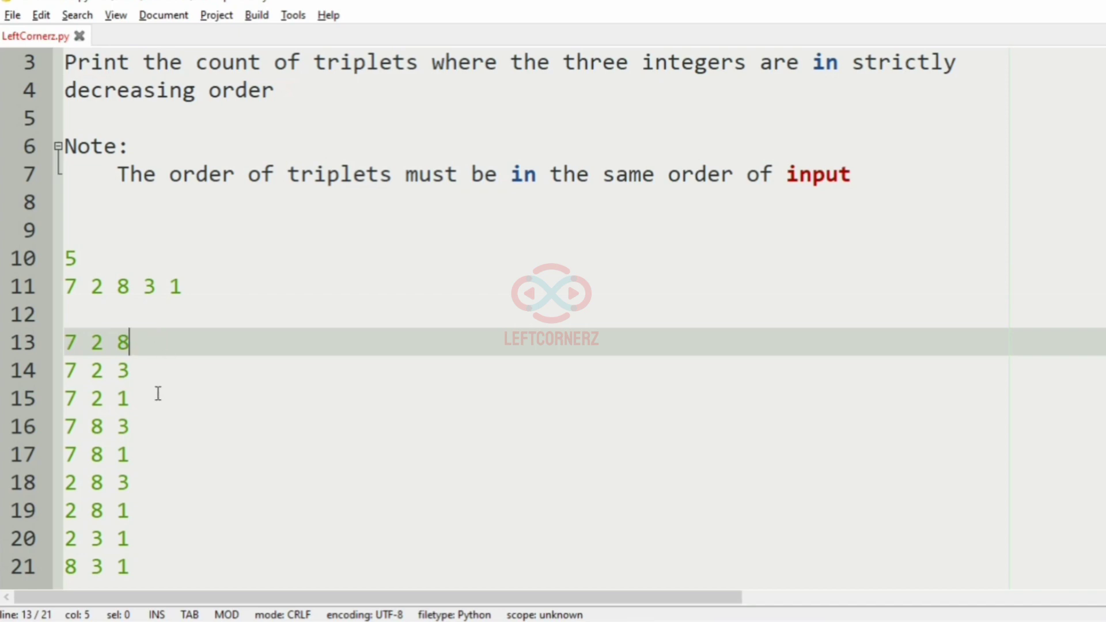
pyautogui.click(154, 399)
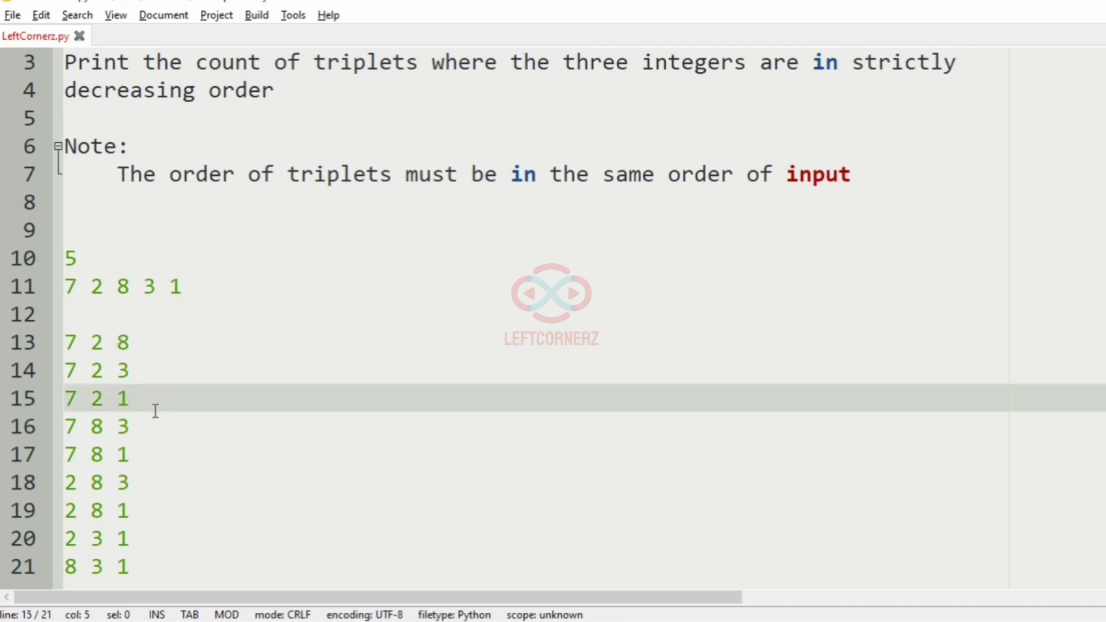
pyautogui.write('->')
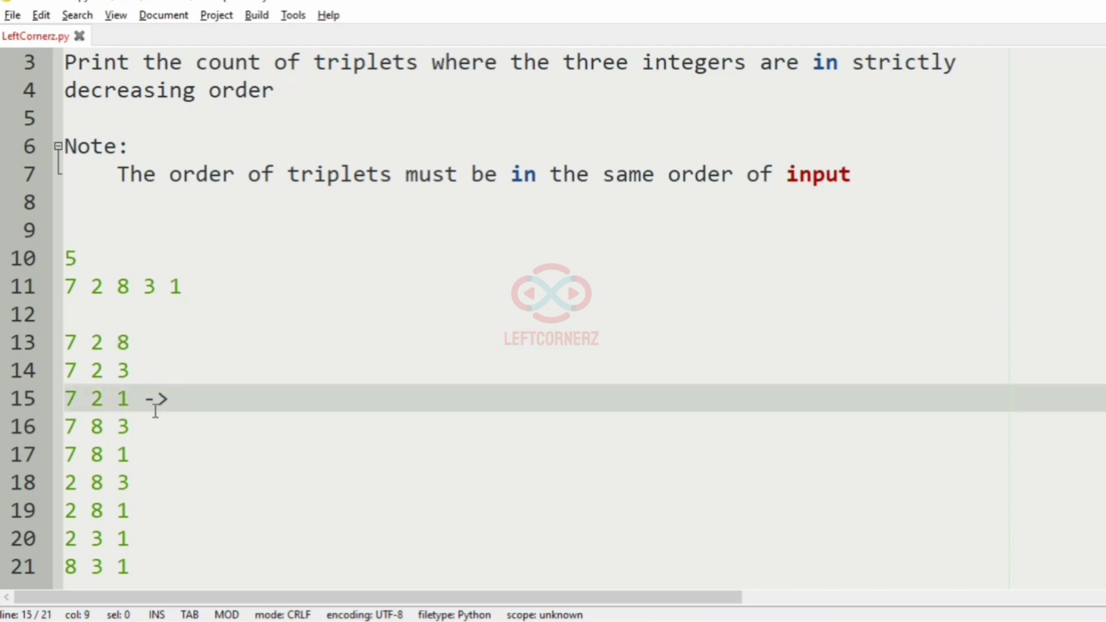
pyautogui.write('True')
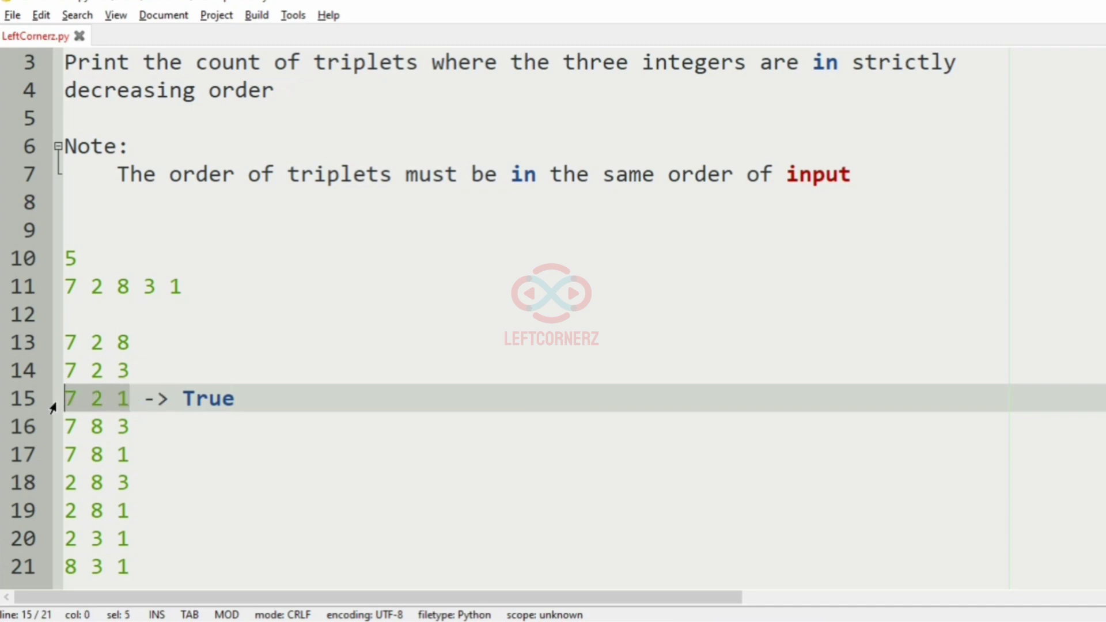
pyautogui.moveTo(136, 560)
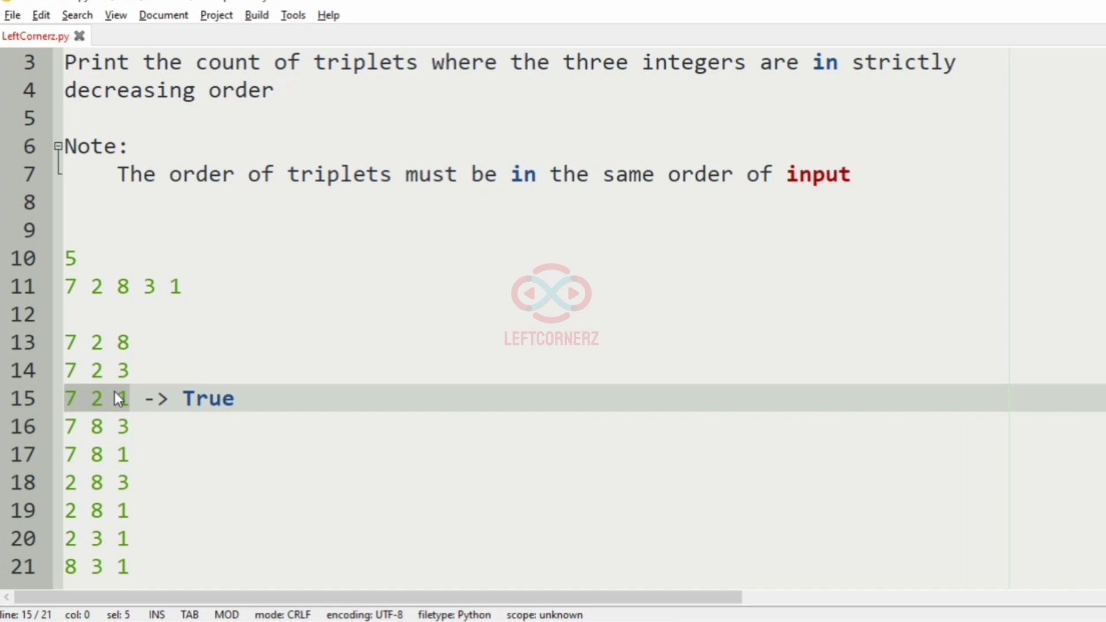
# Step: Insert the triplet 7 3 1 after 7 8 1 and mark it and 8 3 1 '-> True'
pyautogui.click(127, 399)
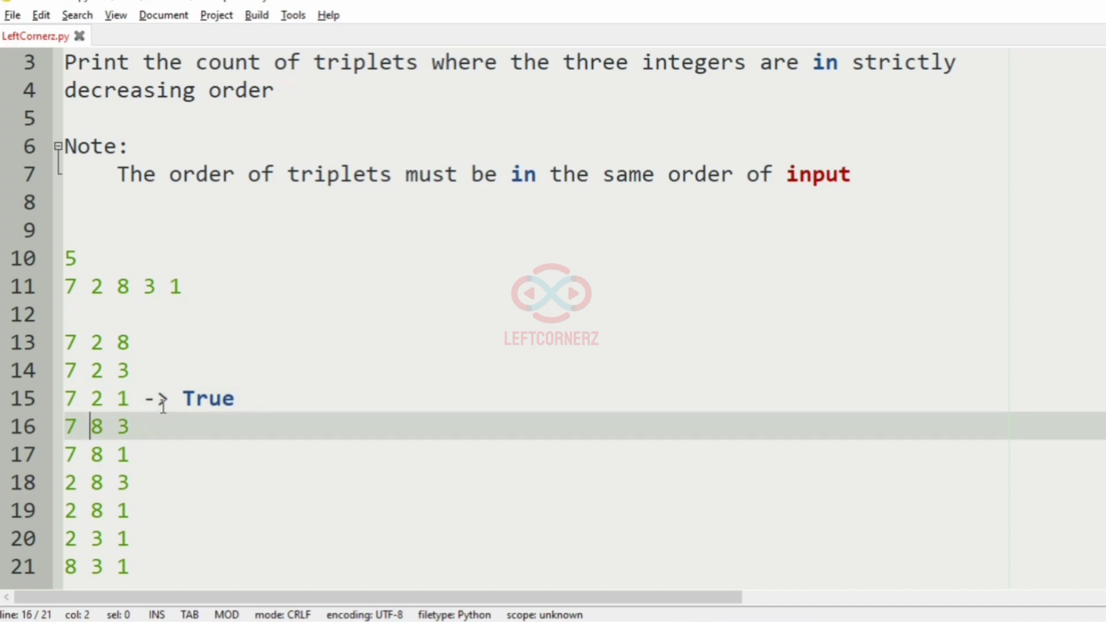
pyautogui.click(164, 399)
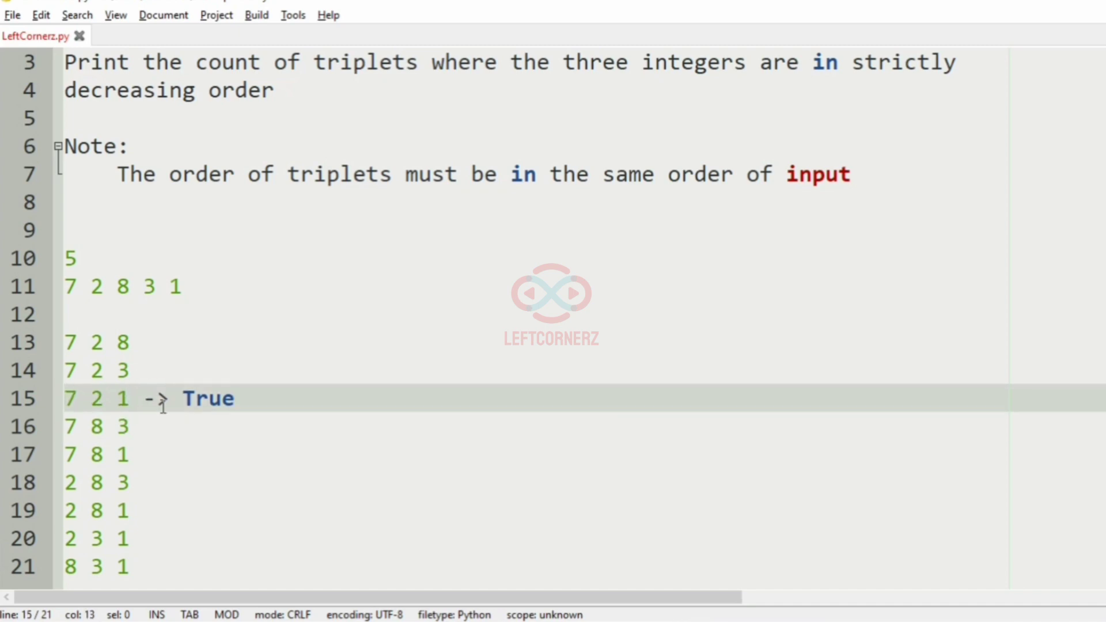
pyautogui.click(127, 454)
pyautogui.write('7 3 1')
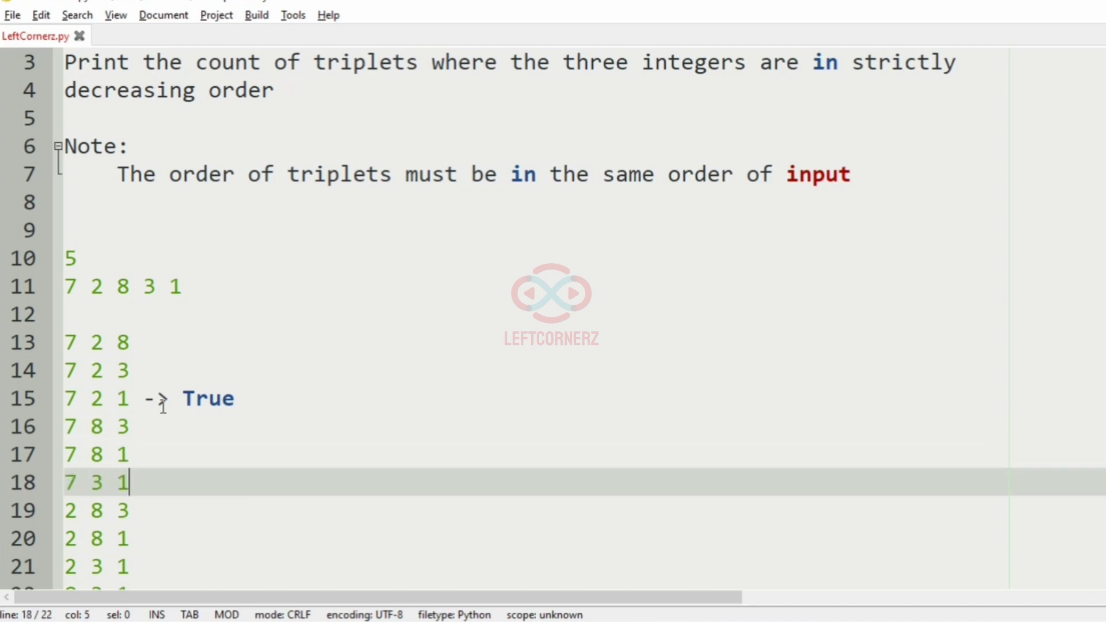
pyautogui.write('-> Tr')
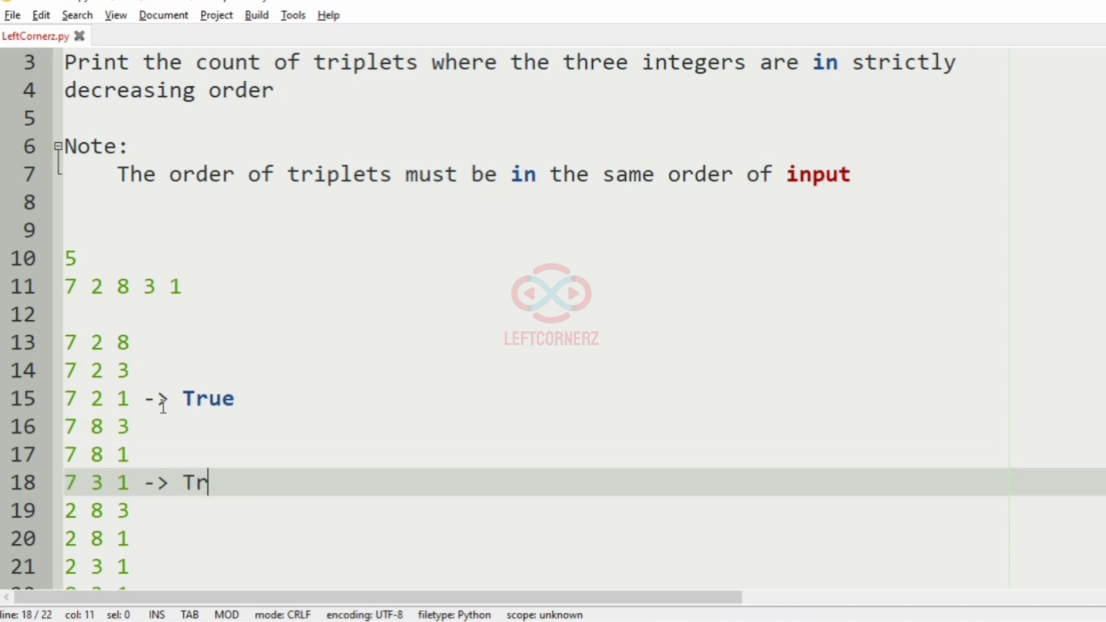
pyautogui.write('ue')
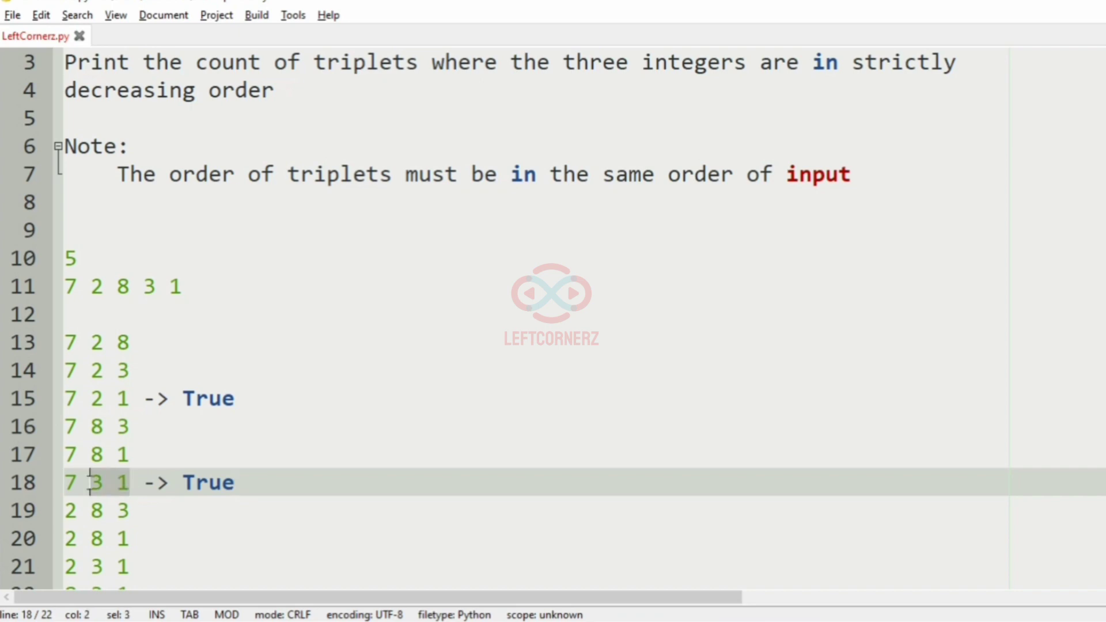
pyautogui.scroll(-3)
pyautogui.write(' ->')
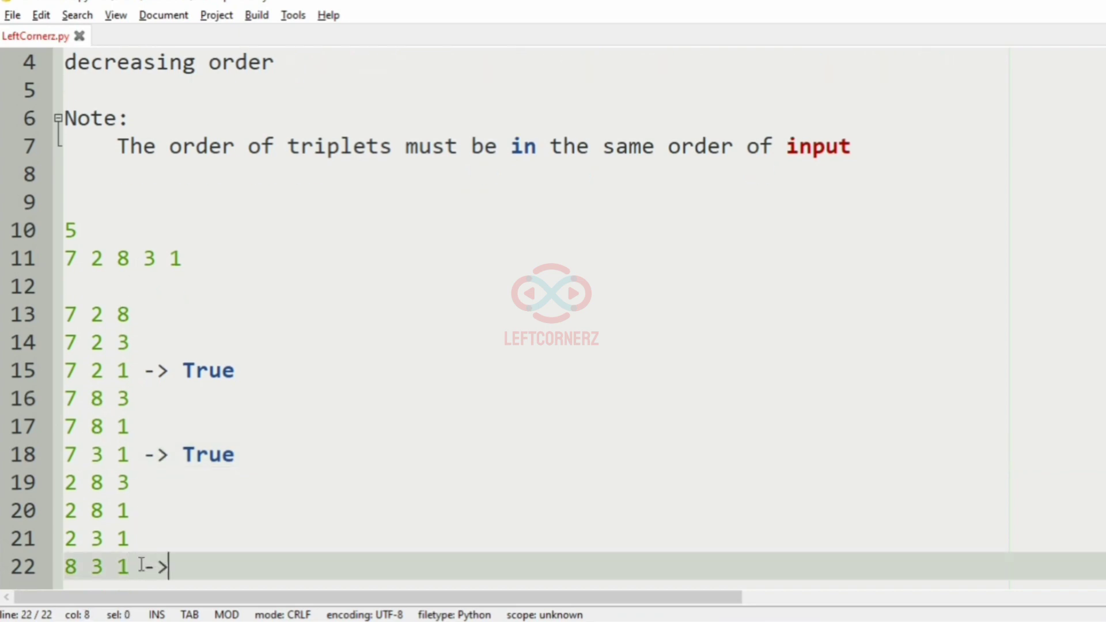
pyautogui.write('Tr')
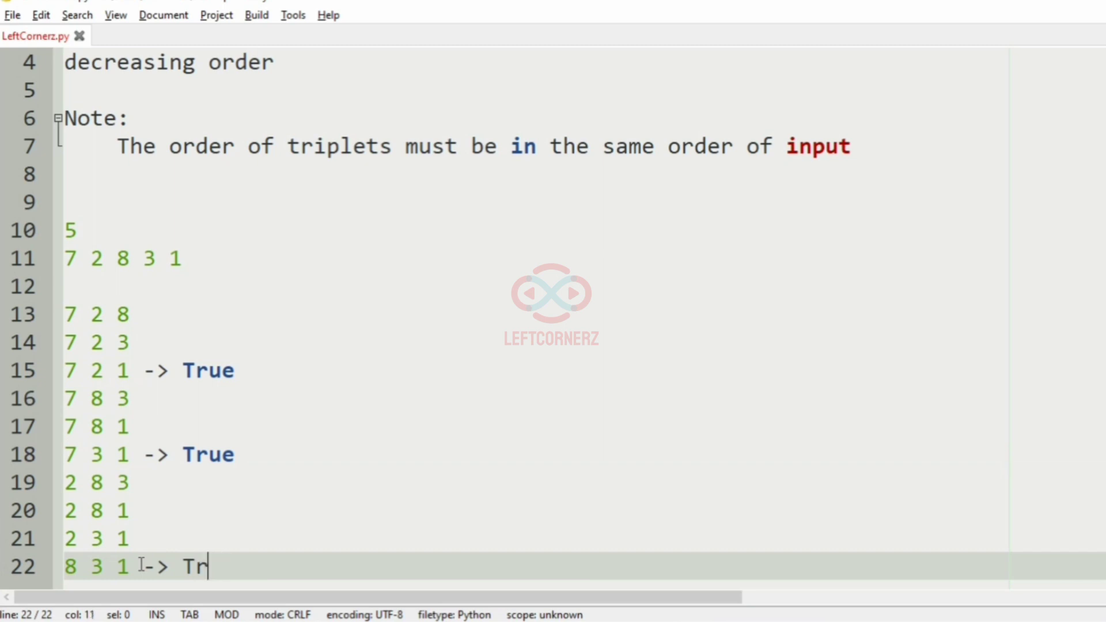
pyautogui.write('ue')
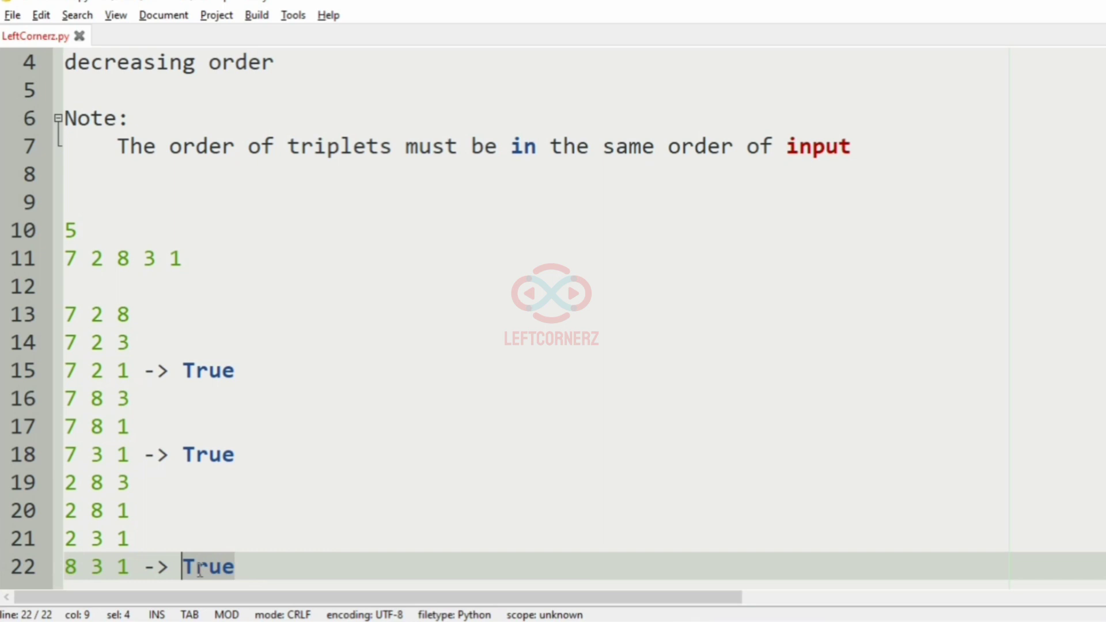
pyautogui.moveTo(159, 456)
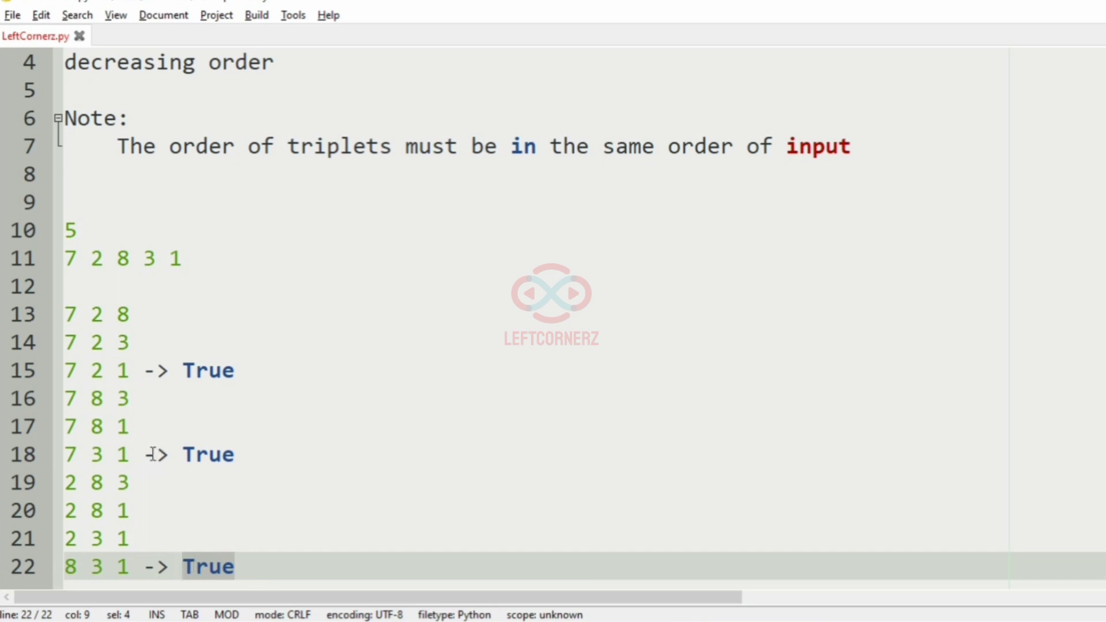
pyautogui.click(240, 370)
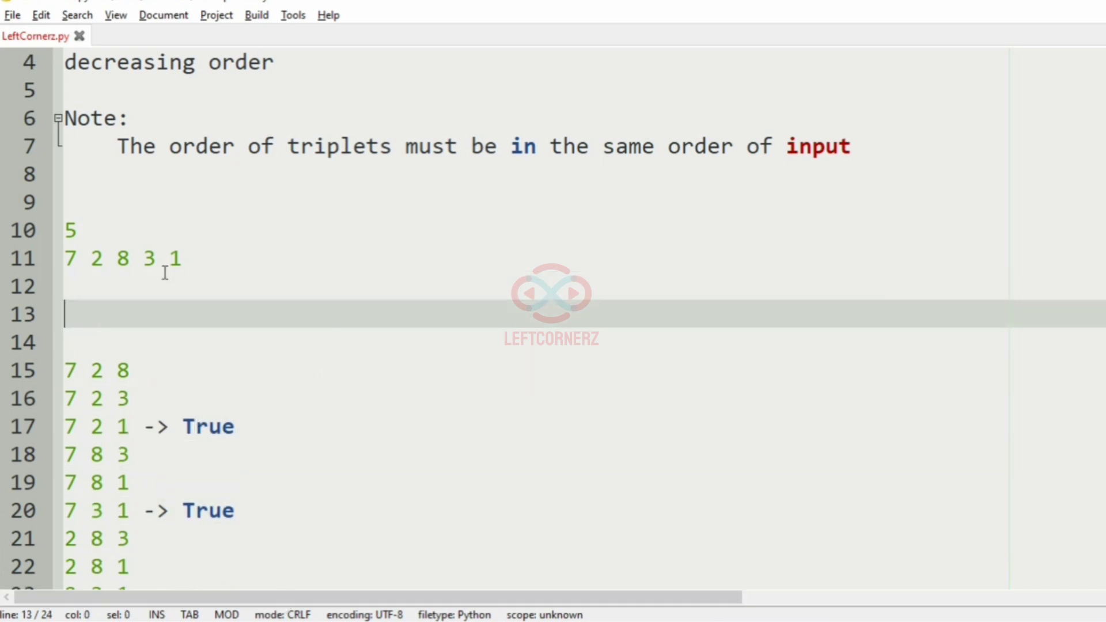
# Step: Type '3 -> Output' as the expected result, then clear the whole file
pyautogui.write('3 -> 0')
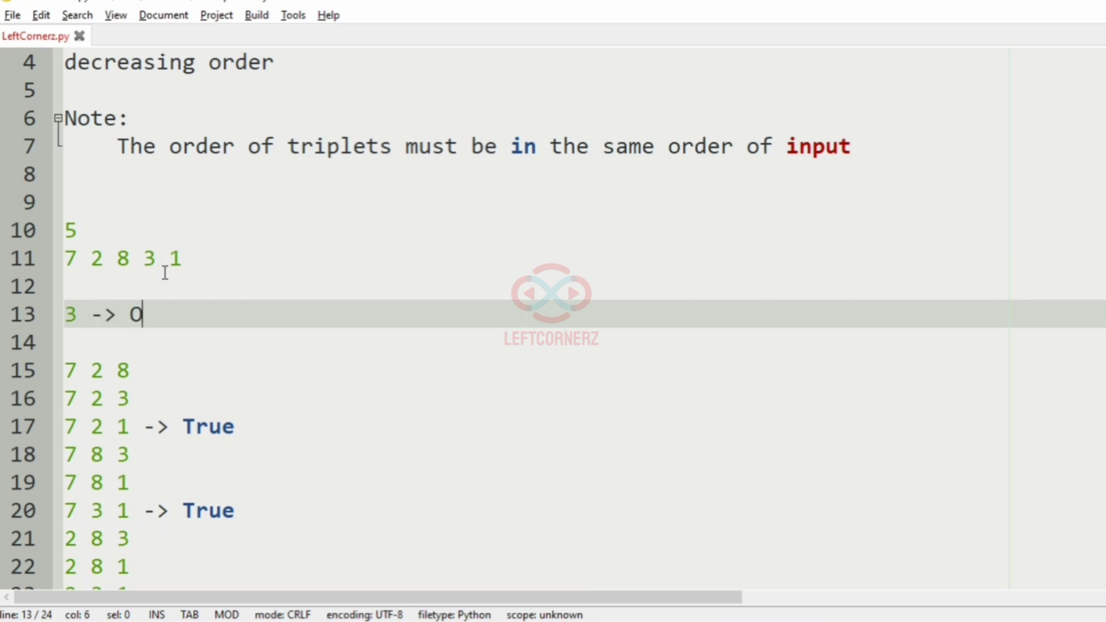
pyautogui.write('utput')
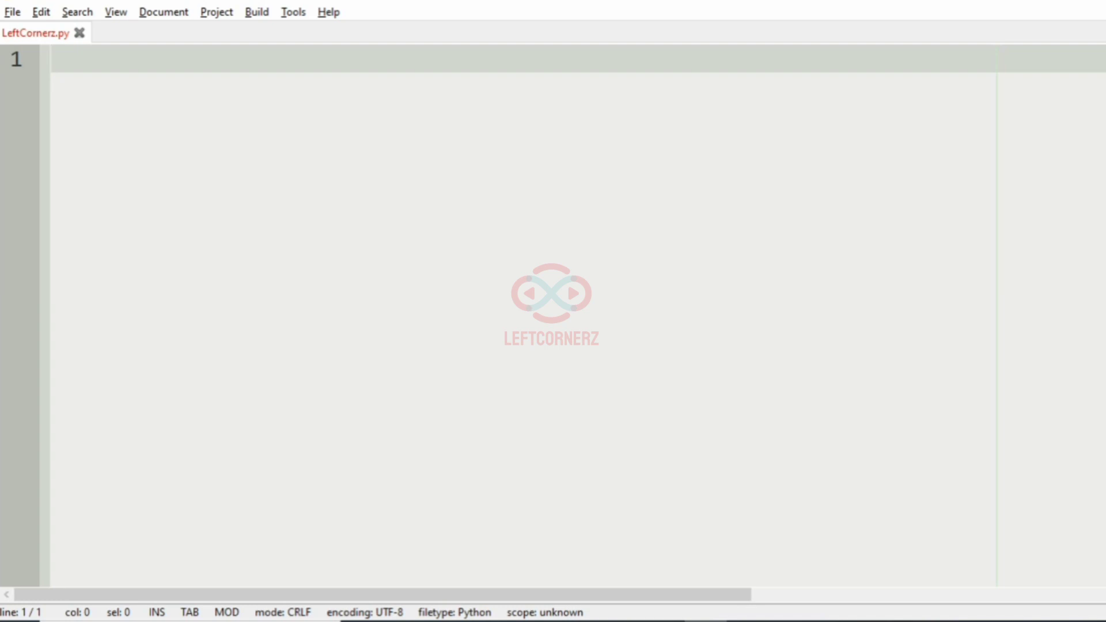
# Step: Write N=int(input()), arr=list(map(int,input().split())) and count=0
pyautogui.write('N=i')
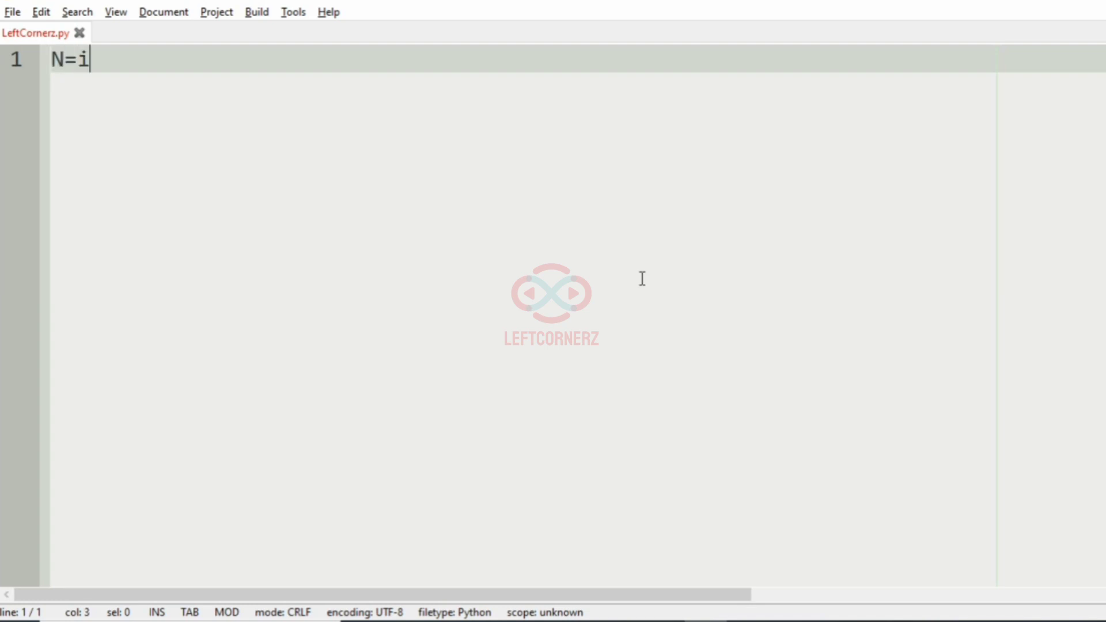
pyautogui.write('nt(input(')
pyautogui.write('arr=')
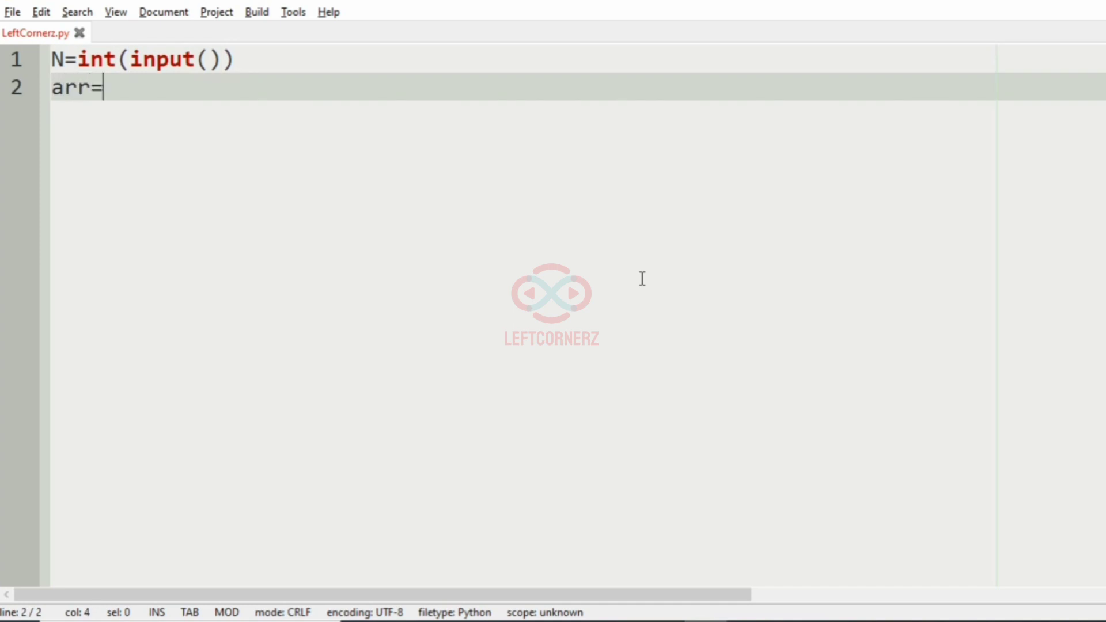
pyautogui.write('list(map)')
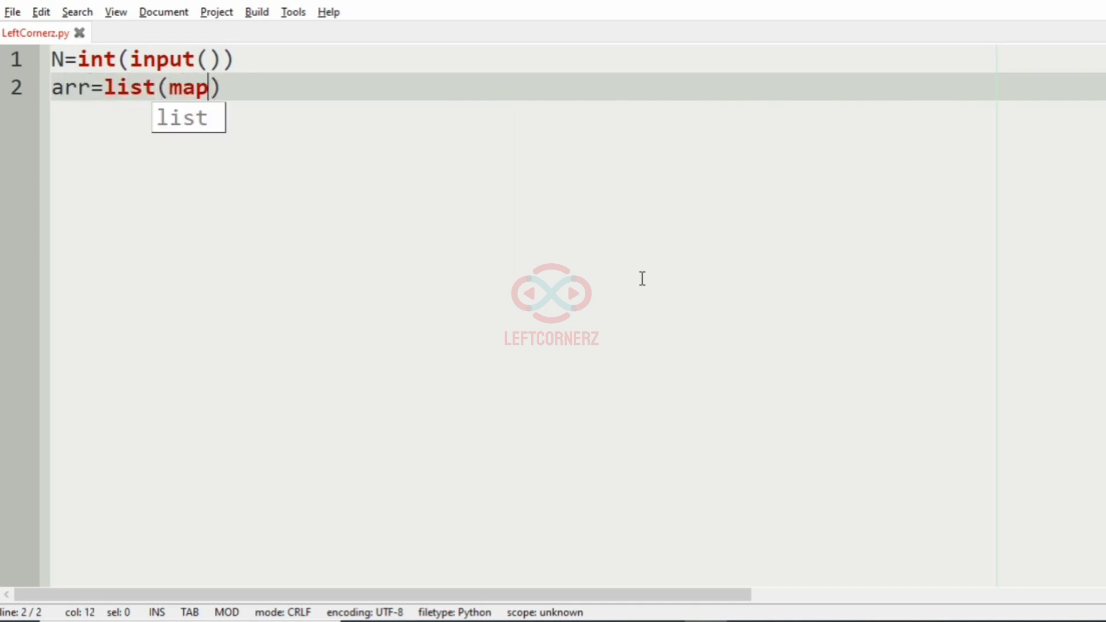
pyautogui.write('(int,inpu')
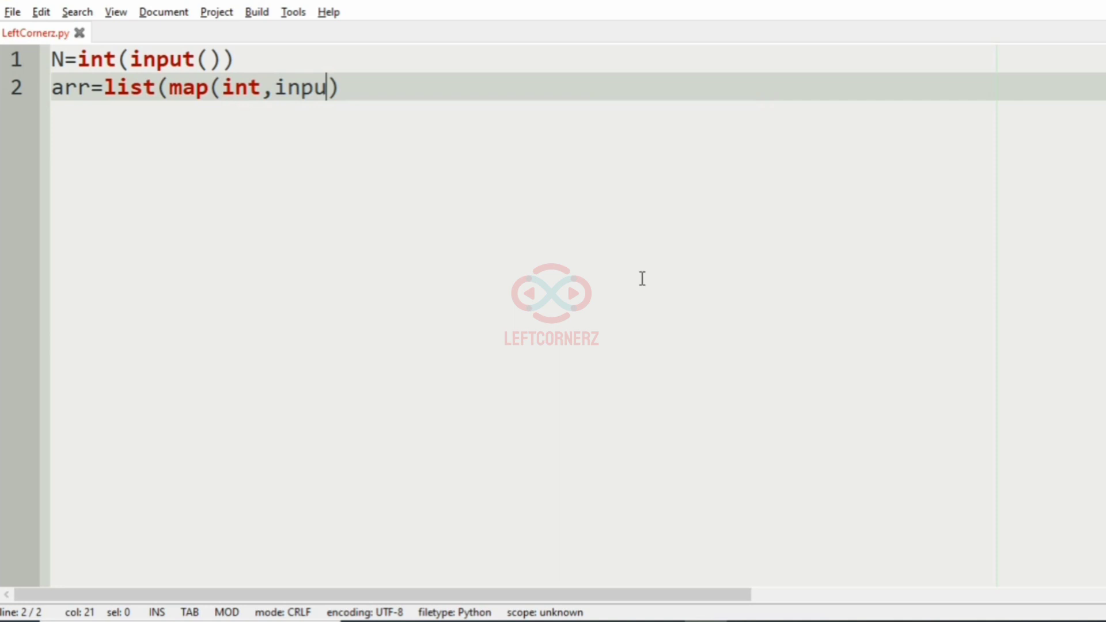
pyautogui.write('t().sp')
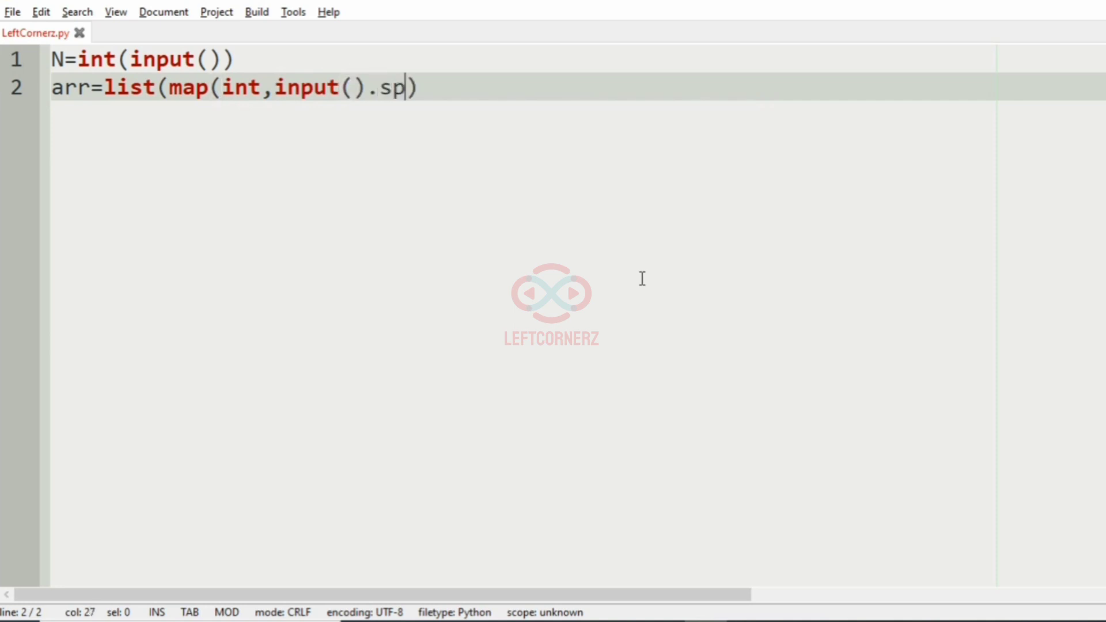
pyautogui.write('lit())')
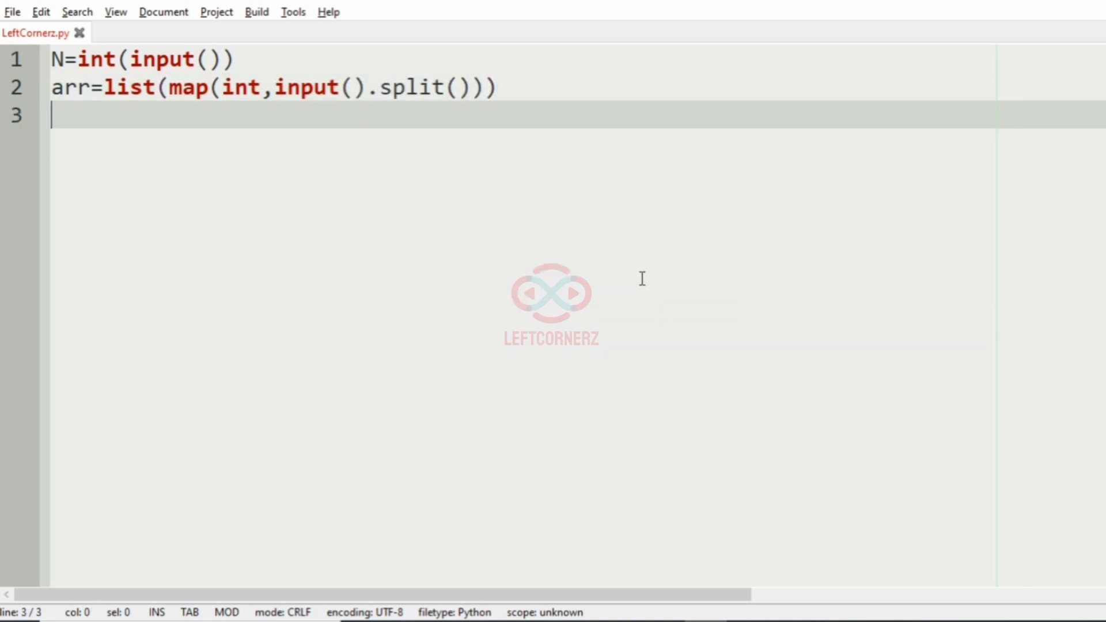
pyautogui.write('count=')
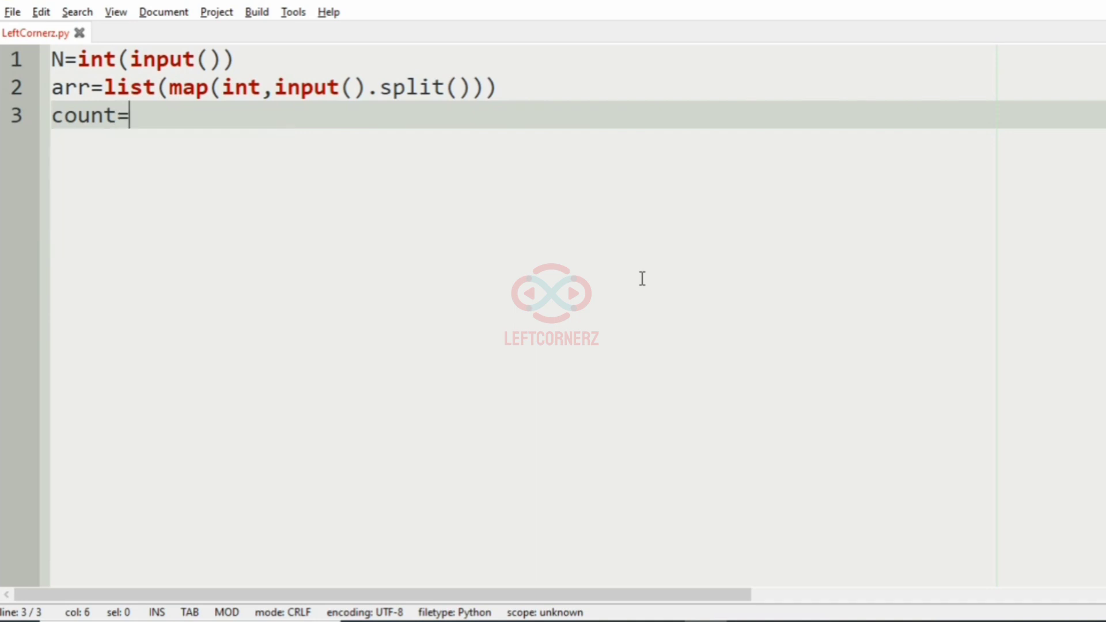
pyautogui.write('0')
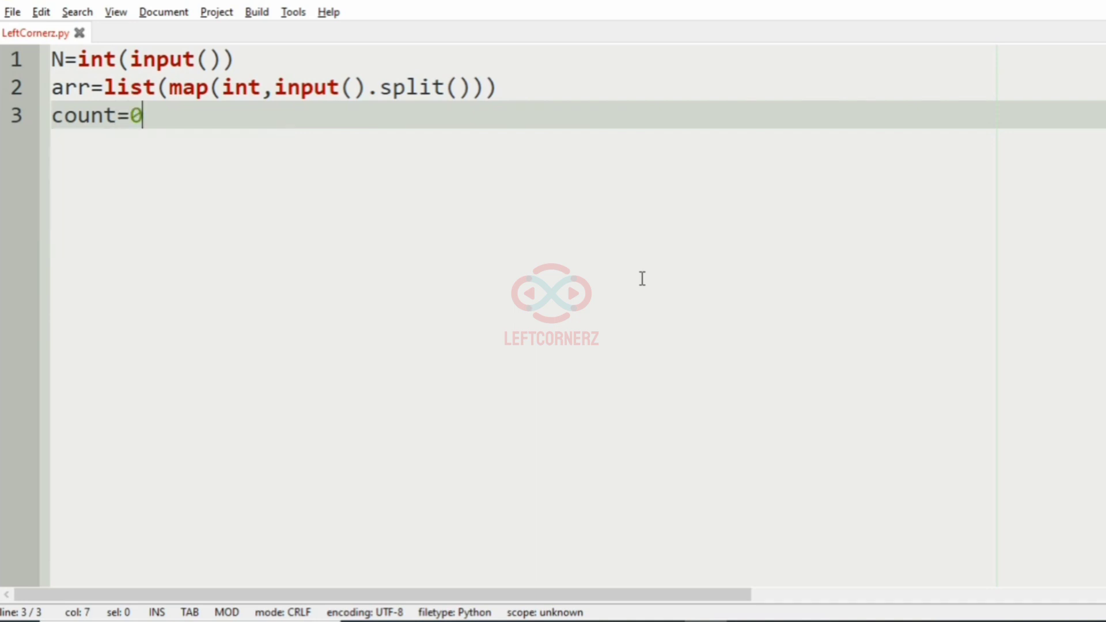
pyautogui.press('Return')
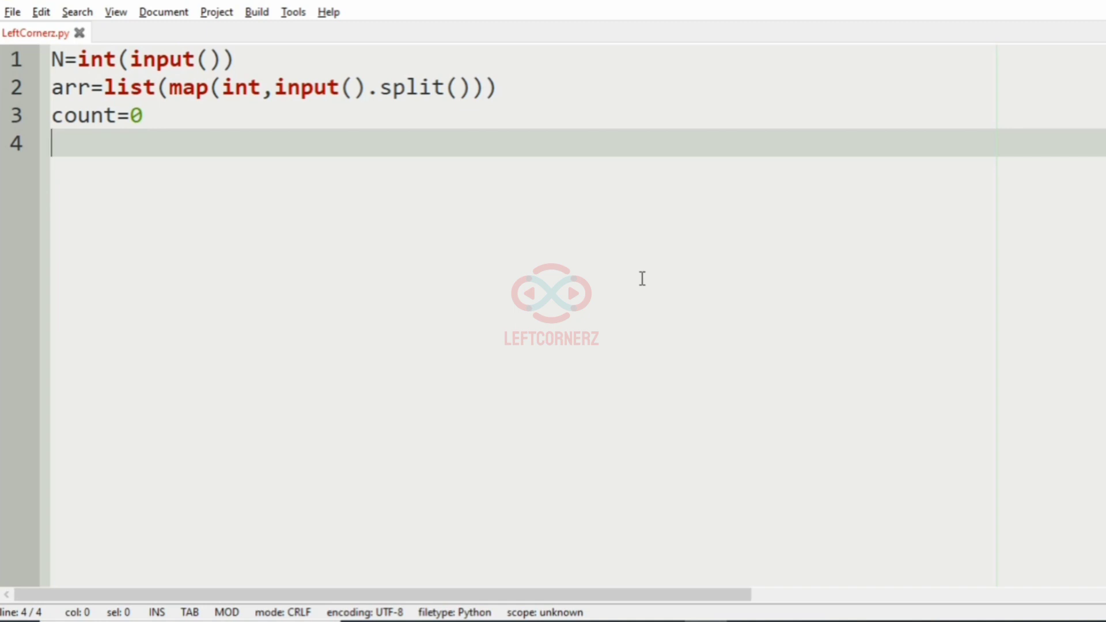
# Step: Write nested loops: ind1 in range(0,N), ind2 from ind1+1, ind3 from ind2+1
pyautogui.write('for')
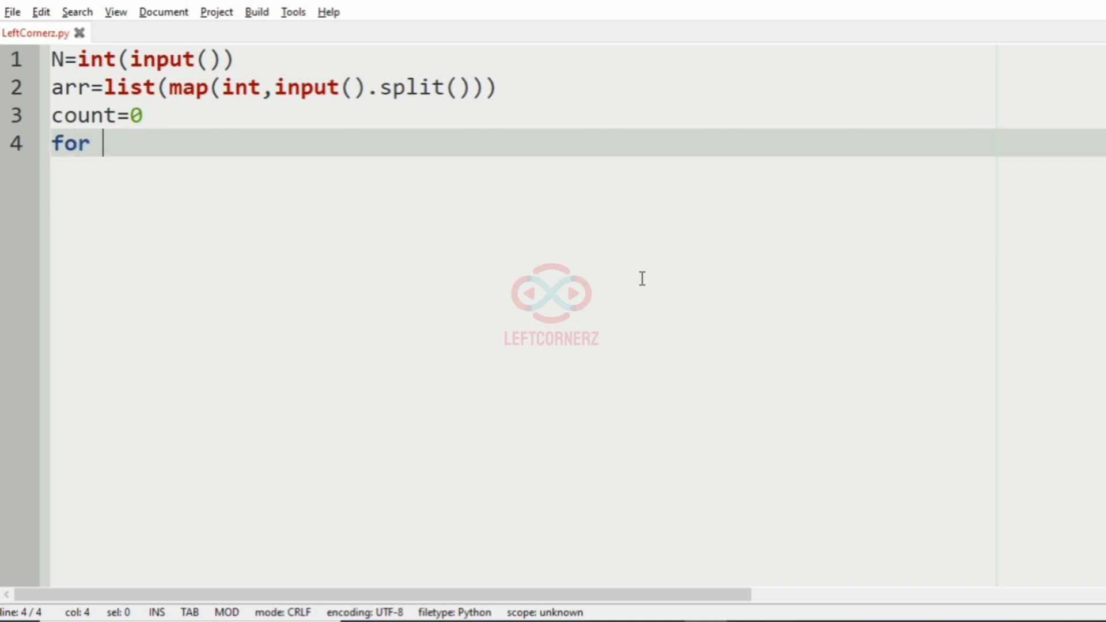
pyautogui.write('ind1 in r')
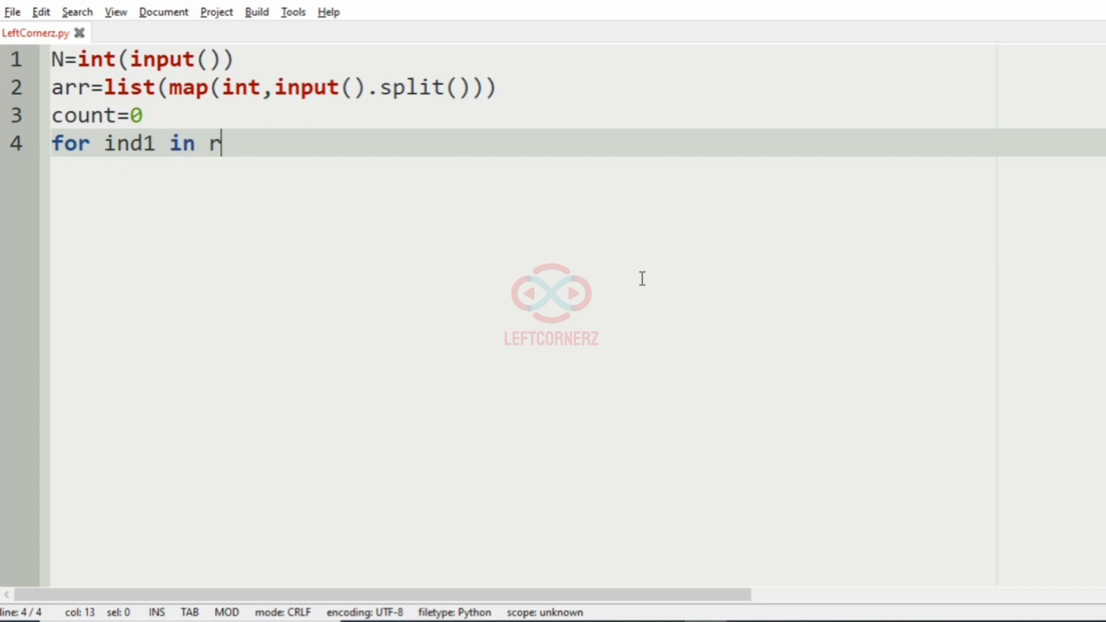
pyautogui.write('ange(0')
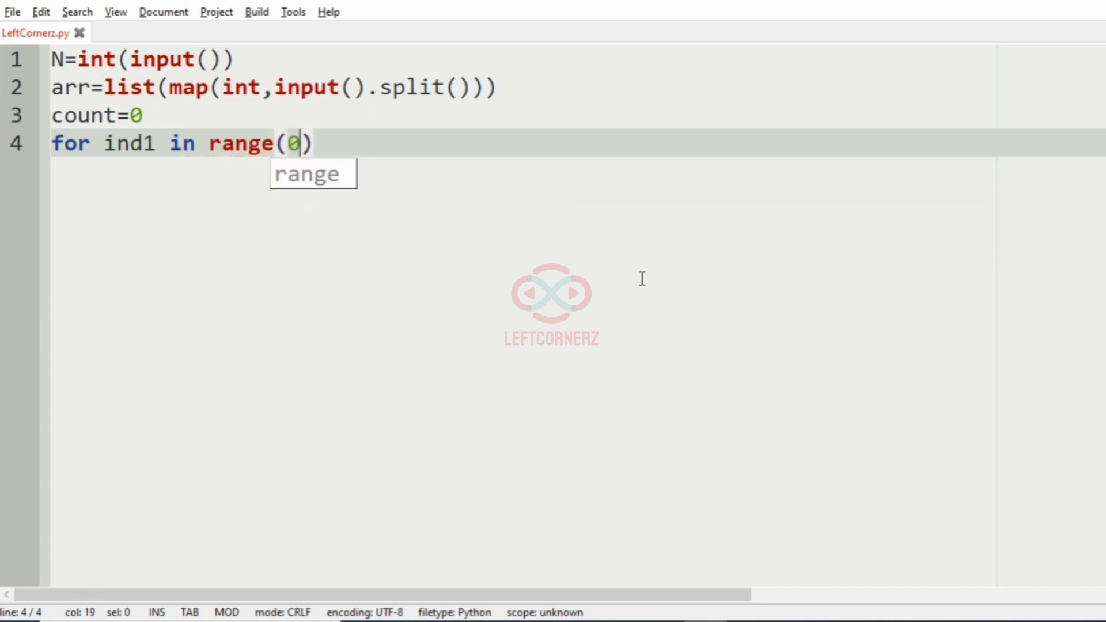
pyautogui.write(',N):')
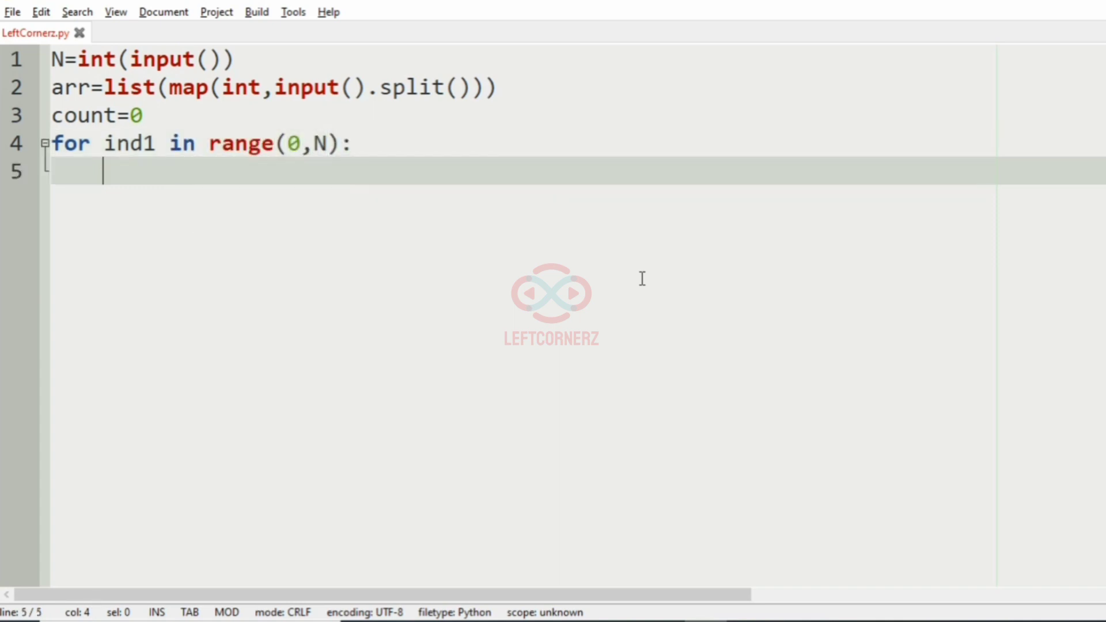
pyautogui.write('for ind2')
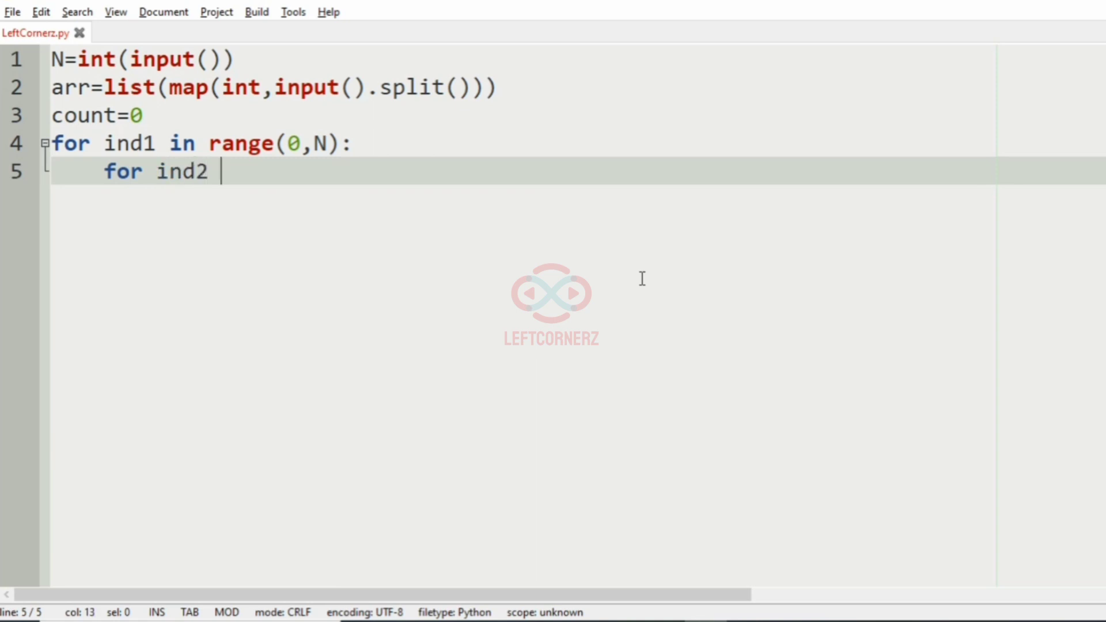
pyautogui.write('in range(')
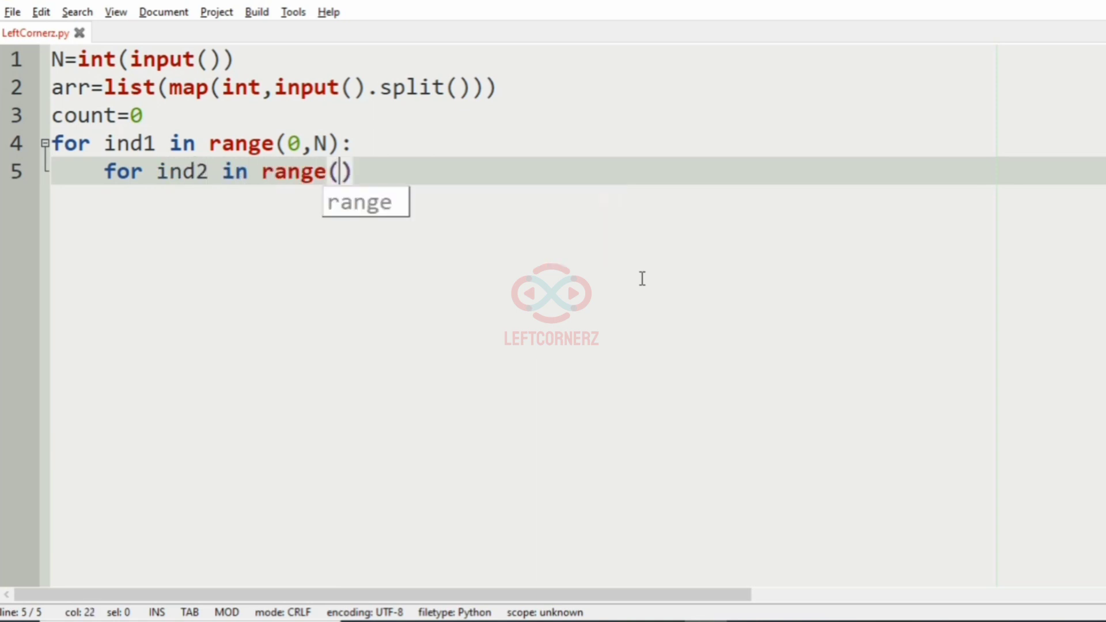
pyautogui.write('ind1+1,N')
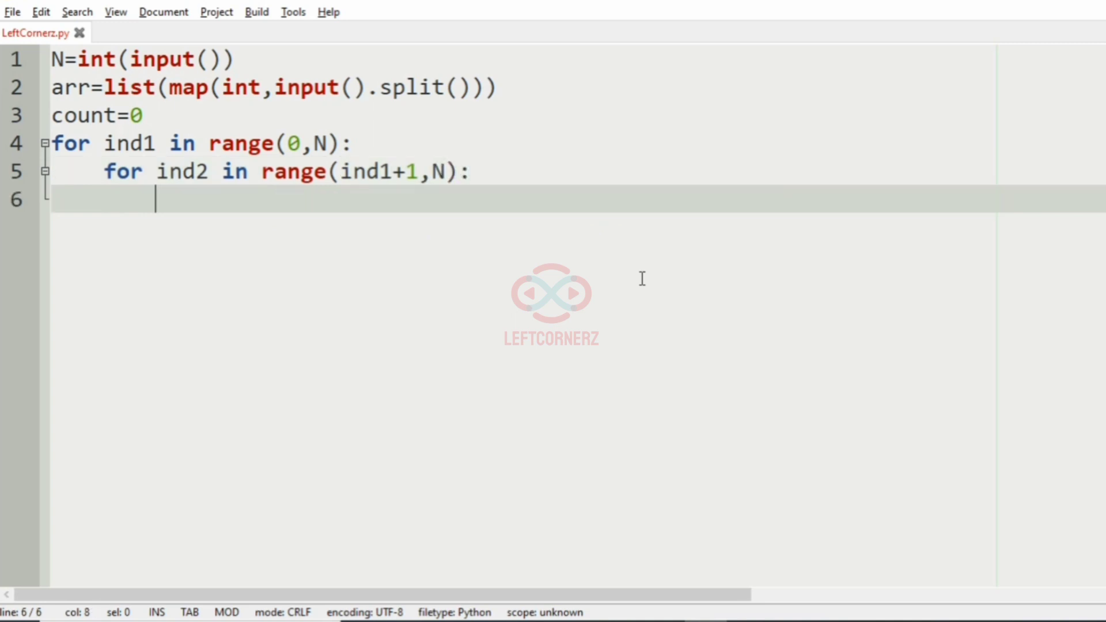
pyautogui.write('for ind3 in range(')
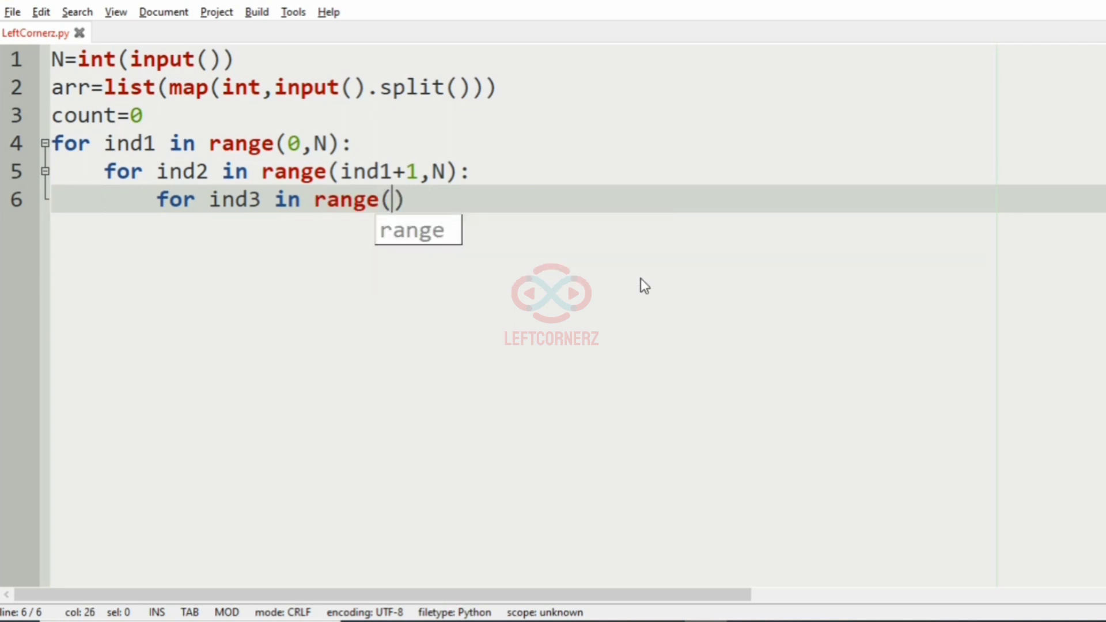
pyautogui.write('ind2+1')
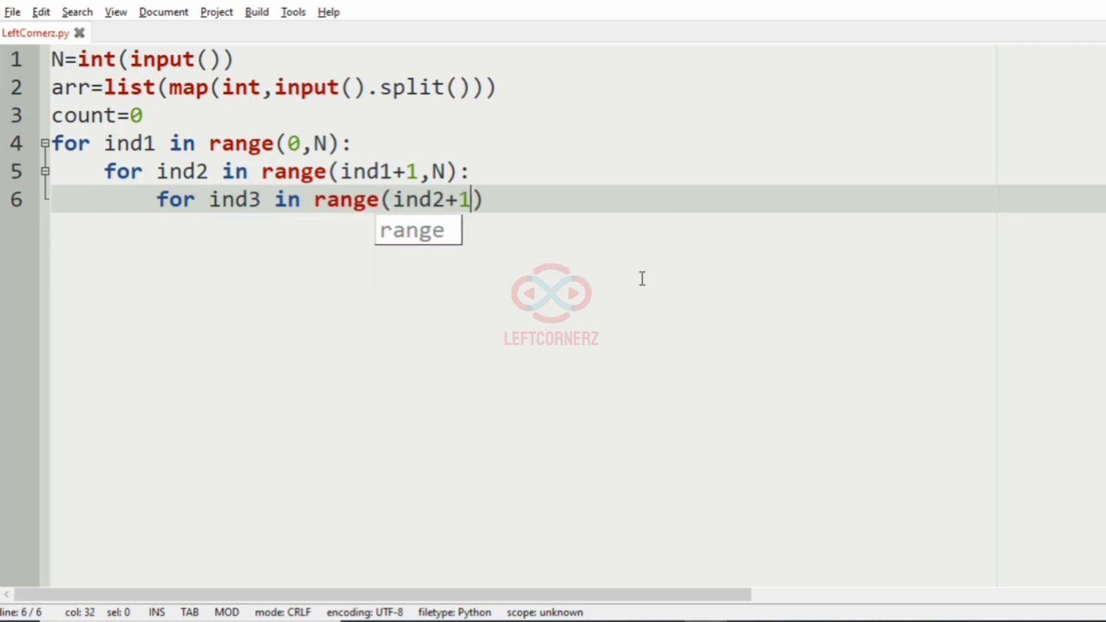
pyautogui.write(',N):')
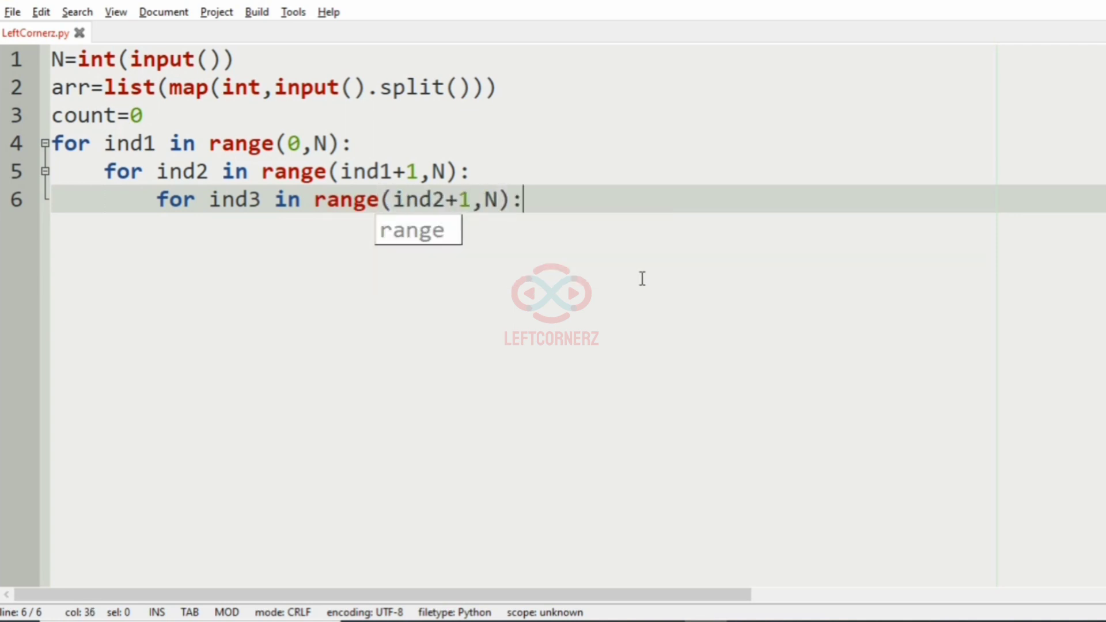
pyautogui.moveTo(123, 150)
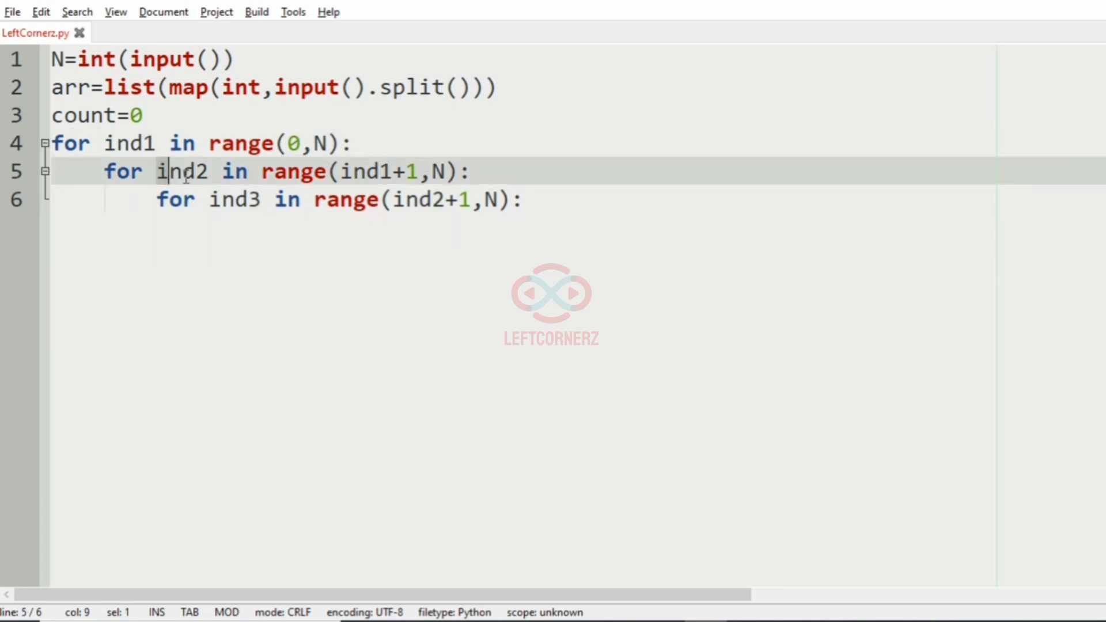
pyautogui.click(522, 200)
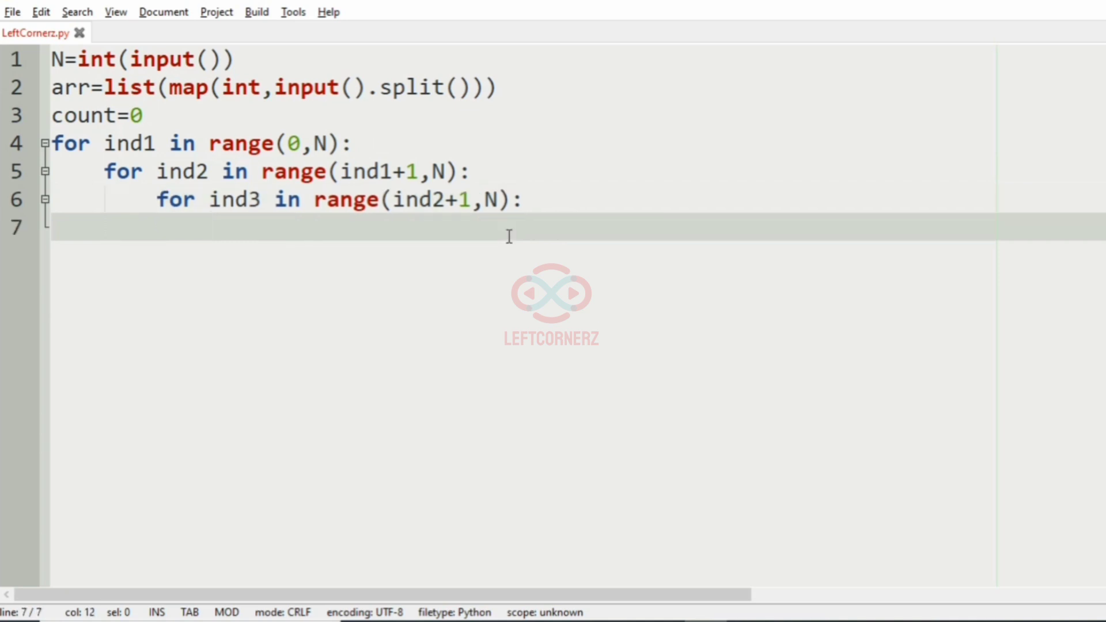
# Step: Increment count when arr[ind1]>arr[ind2]>arr[ind3], then print(count) after the loops
pyautogui.write('if arr[ind]')
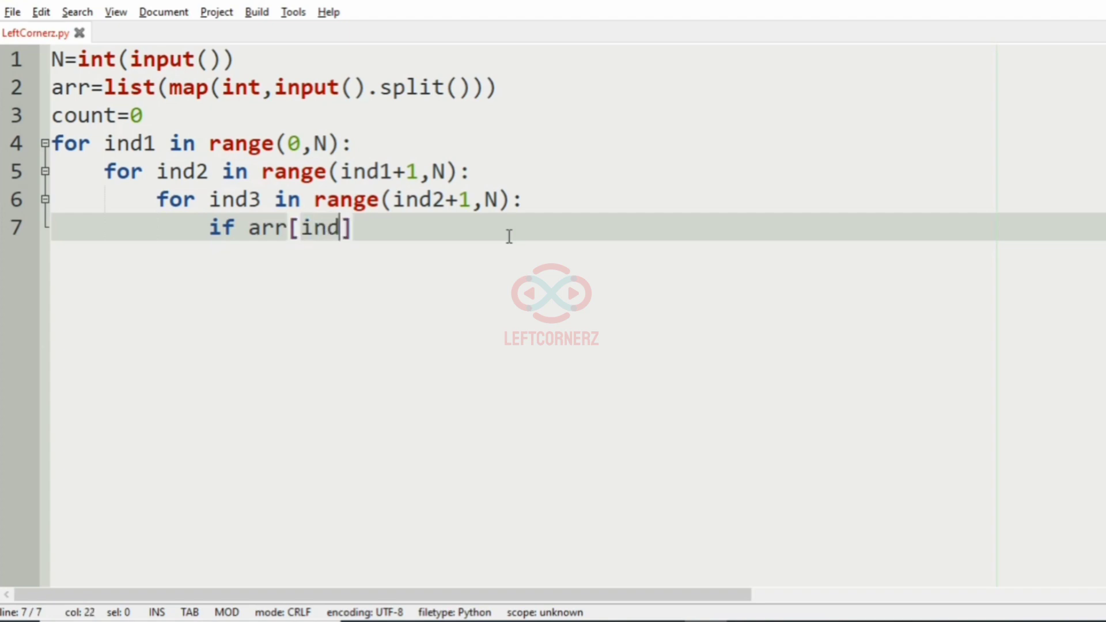
pyautogui.write('1]>a')
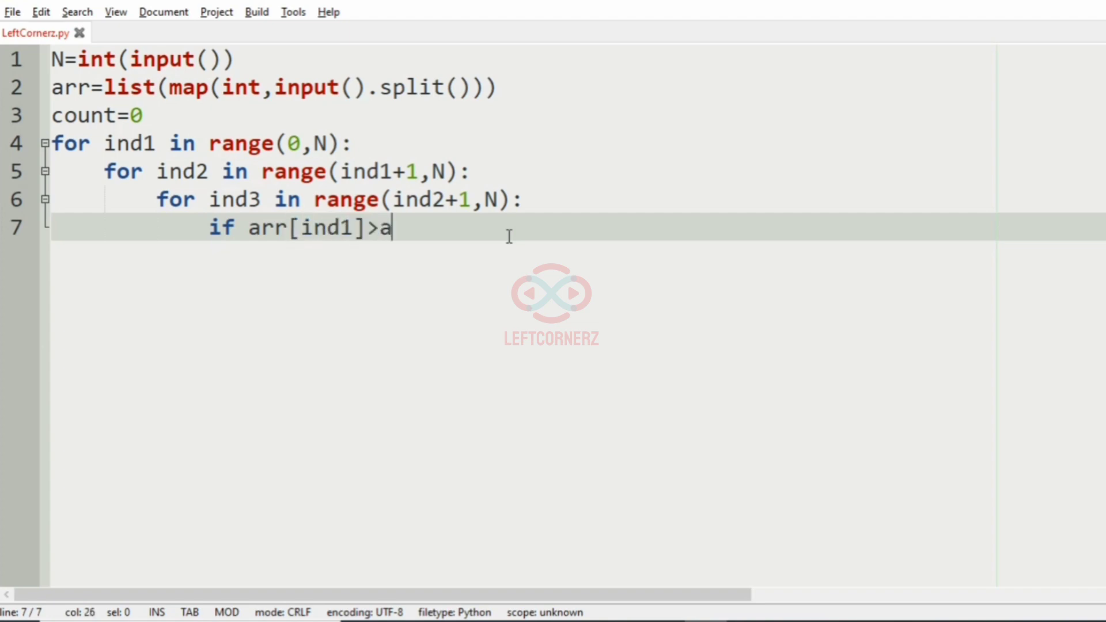
pyautogui.write('rr[ind2]')
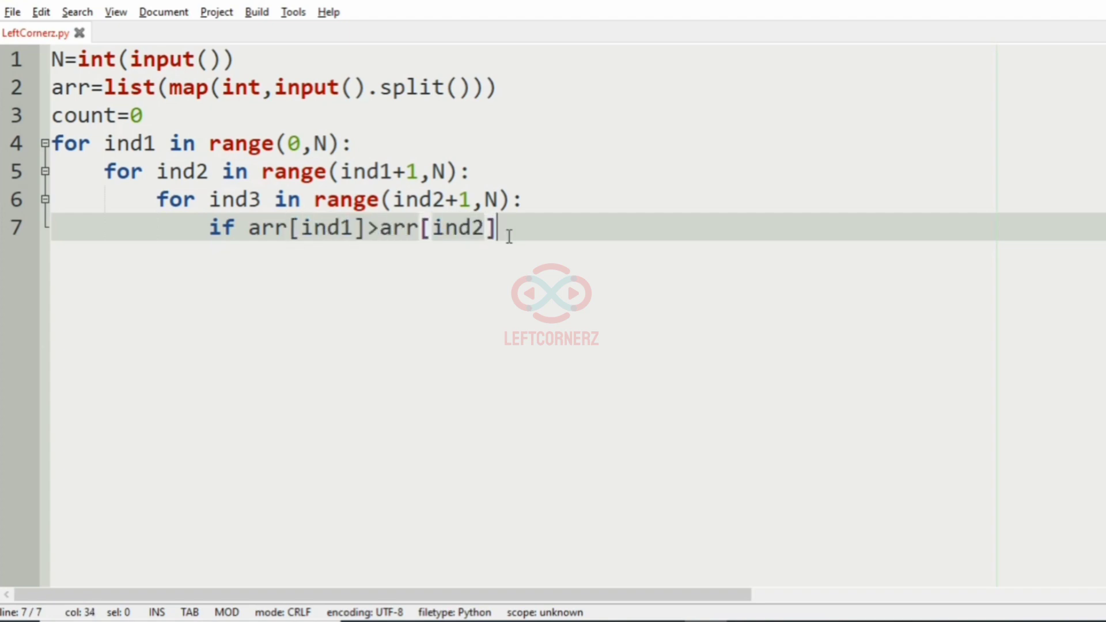
pyautogui.write('and arr')
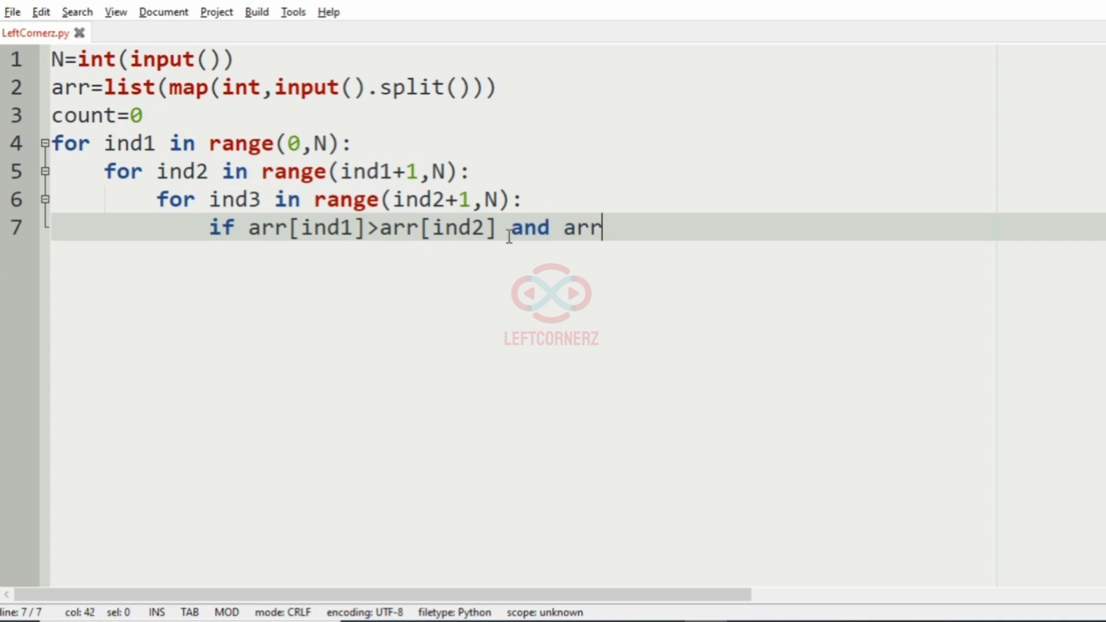
pyautogui.write('[]')
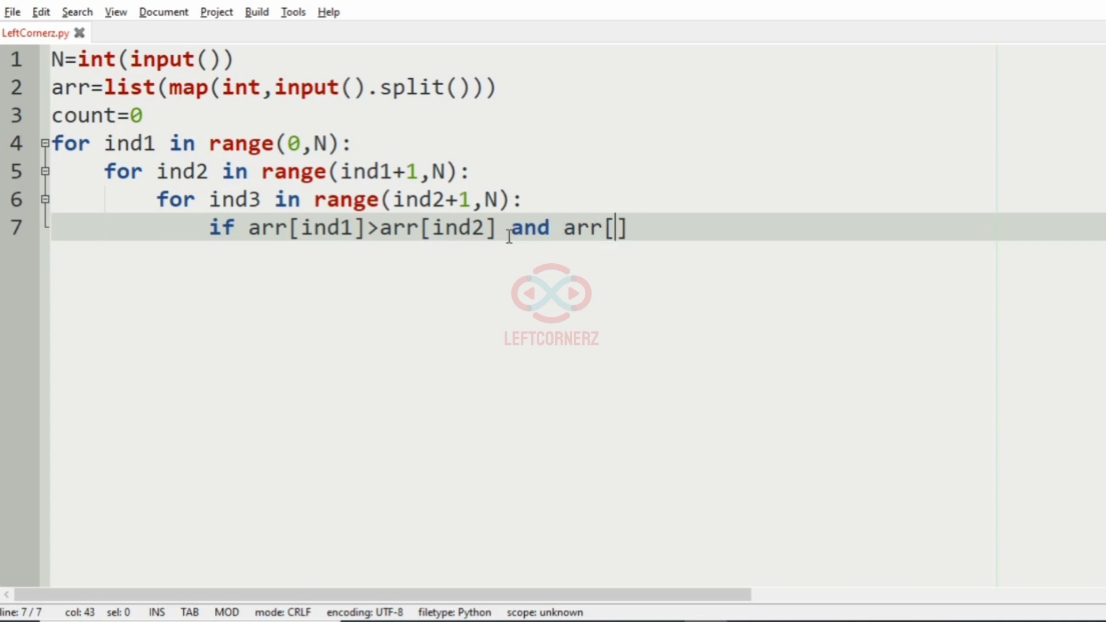
pyautogui.write('ind2')
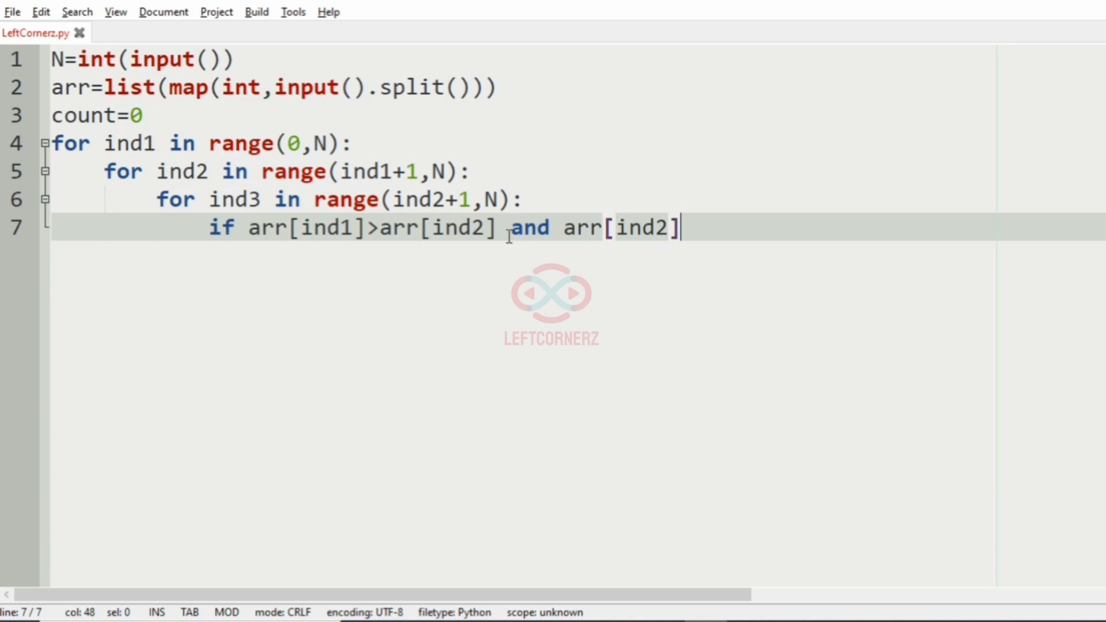
pyautogui.write('>arr[ind')
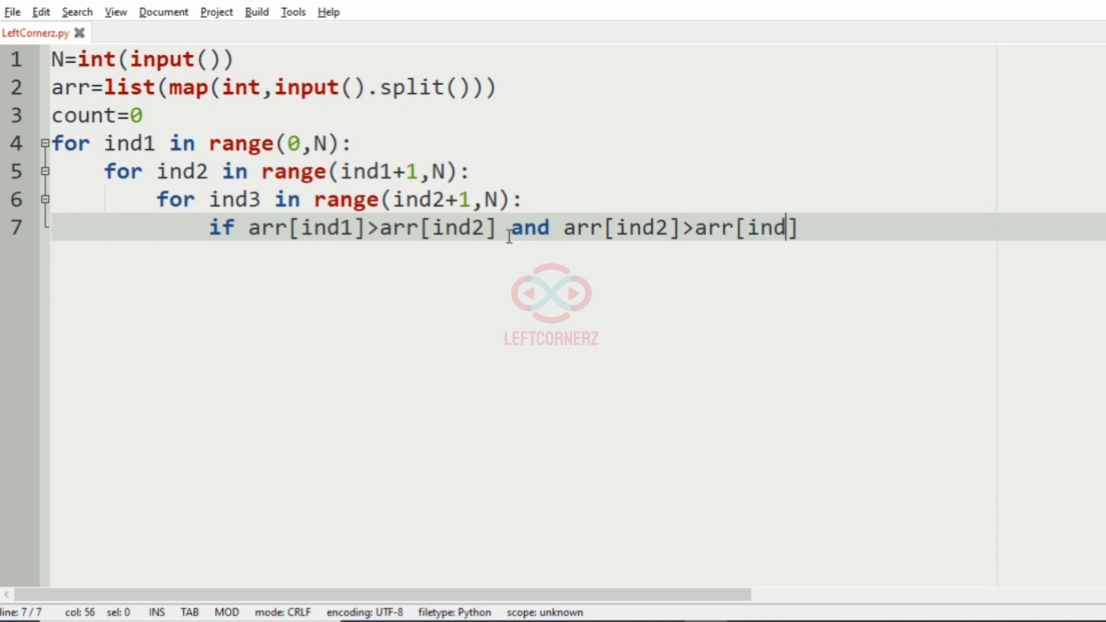
pyautogui.write('3]:')
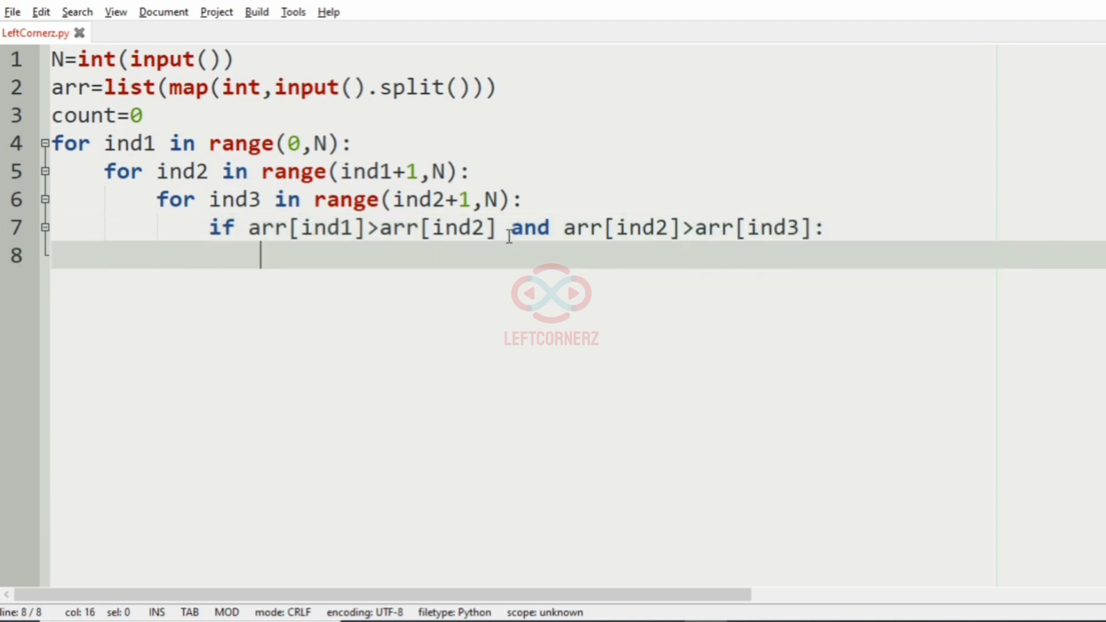
pyautogui.write('count+=1')
pyautogui.write('print(')
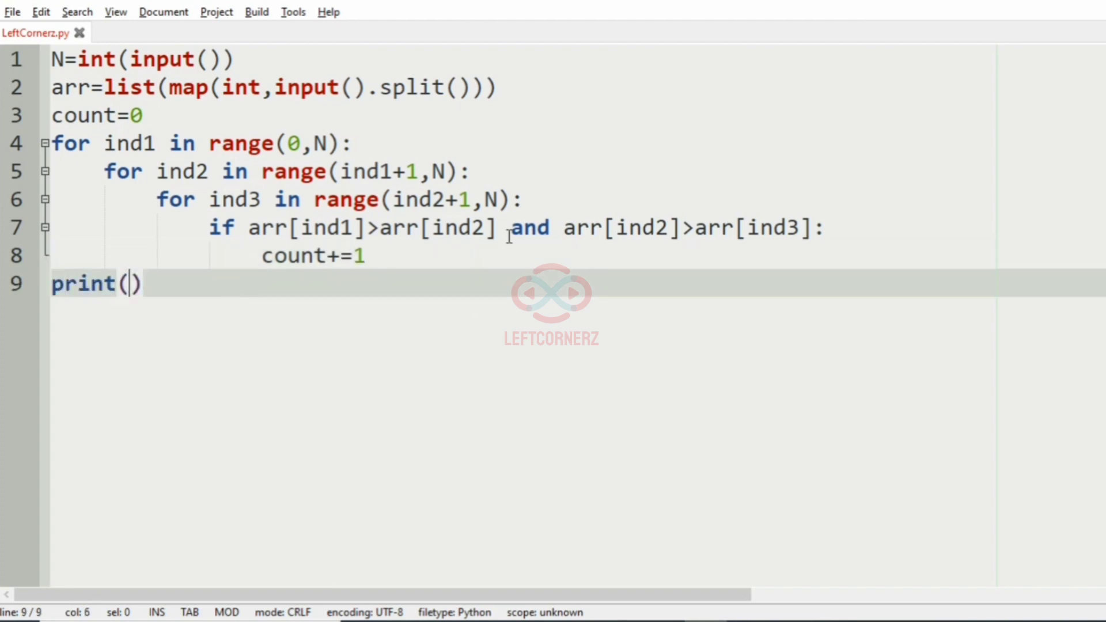
pyautogui.write('count')
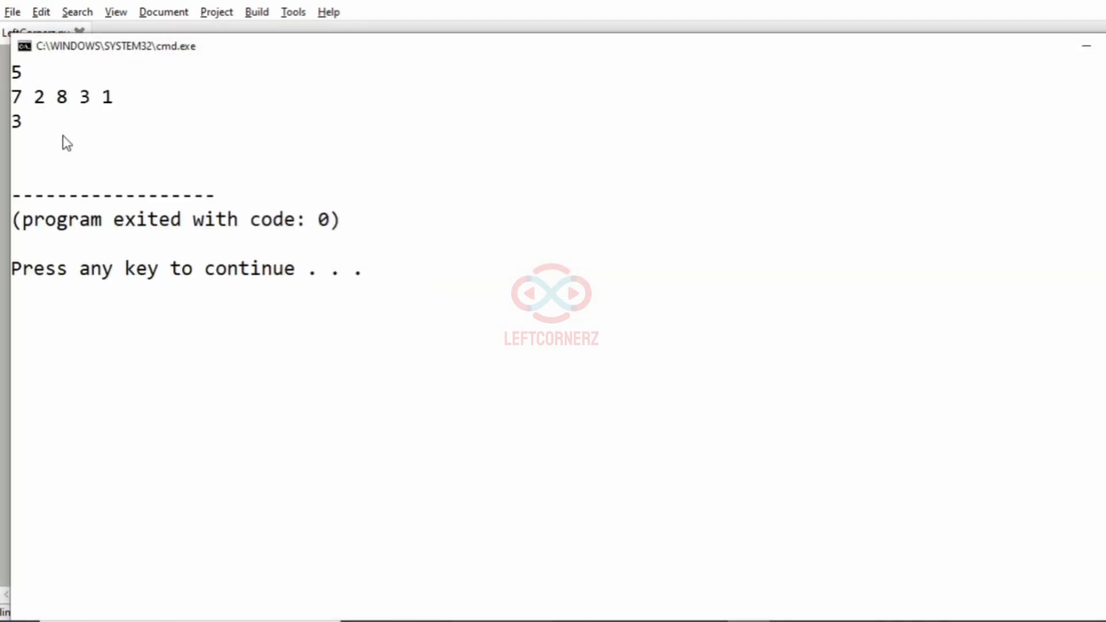
# Step: Highlight the printed result 3 in the console window
pyautogui.click(16, 121)
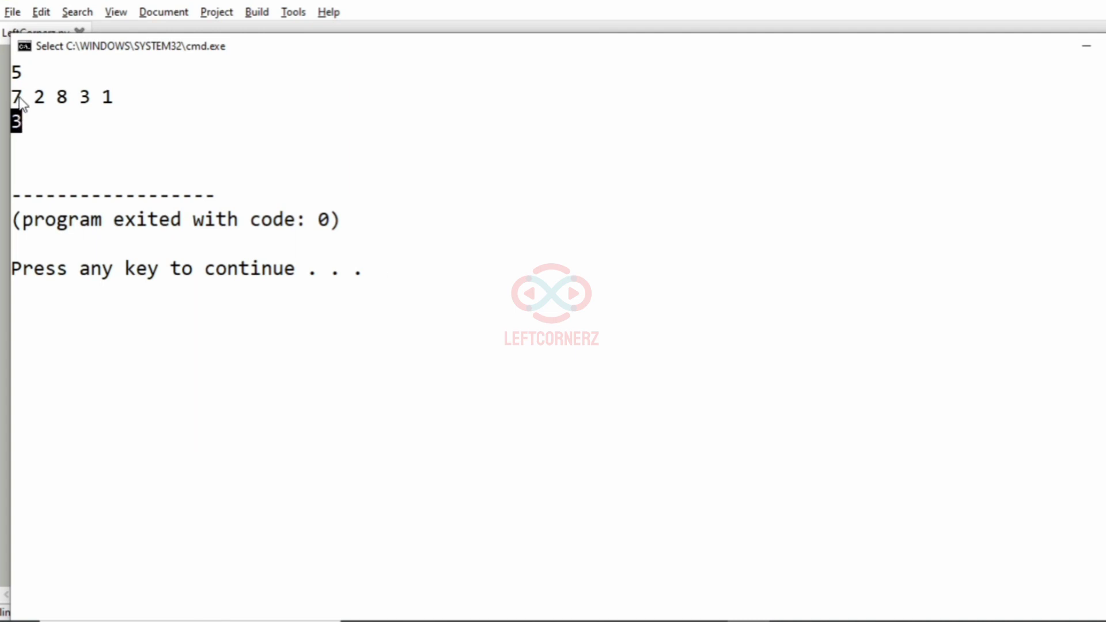